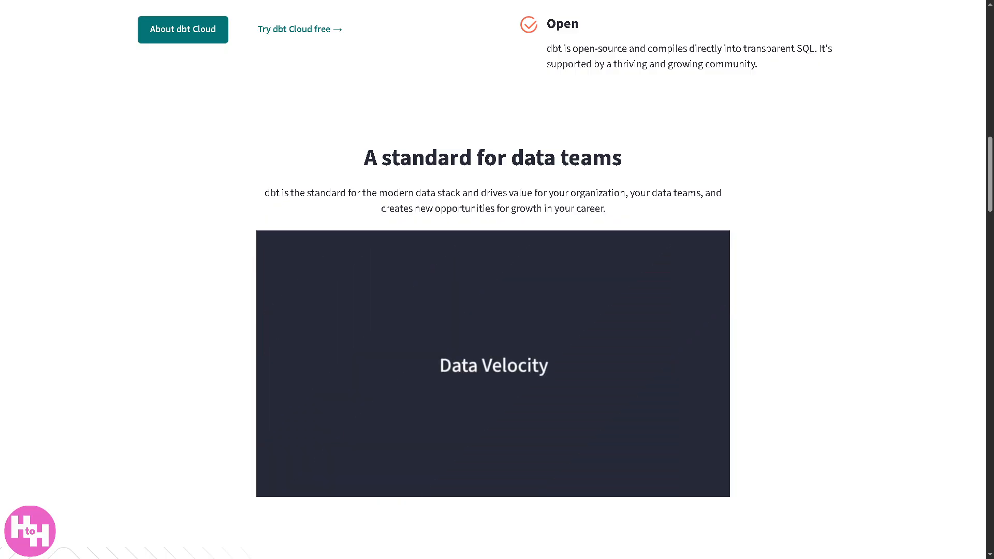
Return to the top of the dbt Labs homepage showing the free dbt Cloud trial offer.
click(492, 367)
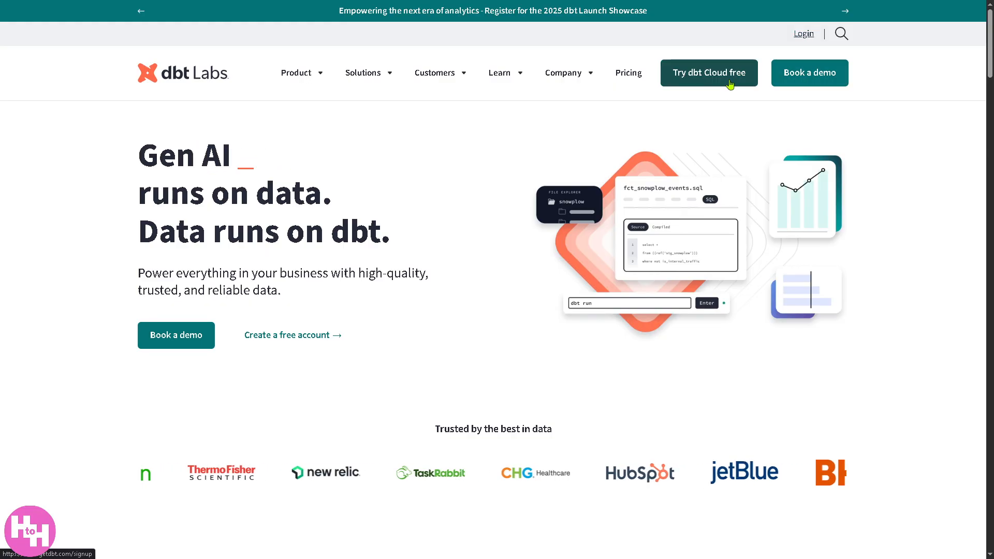
Start the free dbt Cloud trial and verify the new account's email from the Gmail welcome message.
click(709, 72)
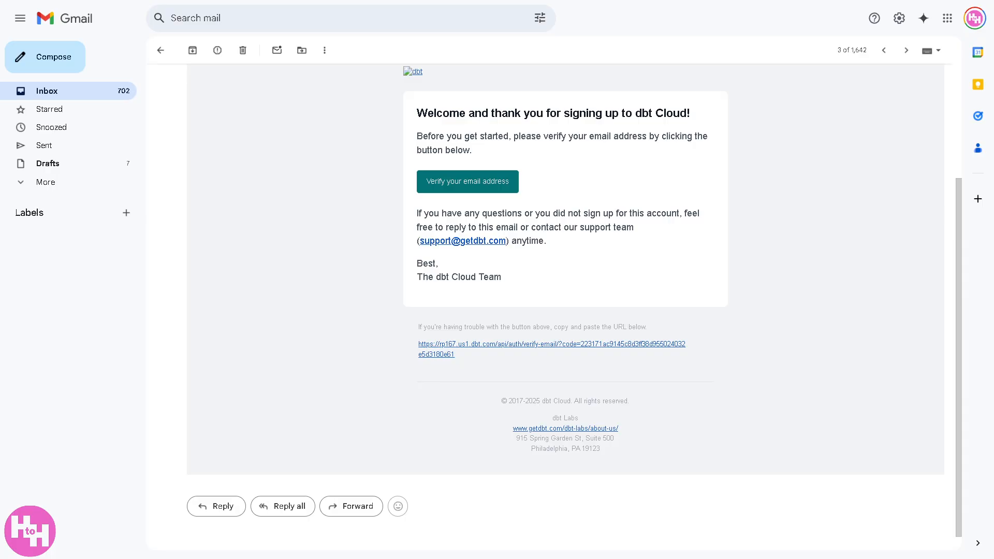
mouse_move(449, 198)
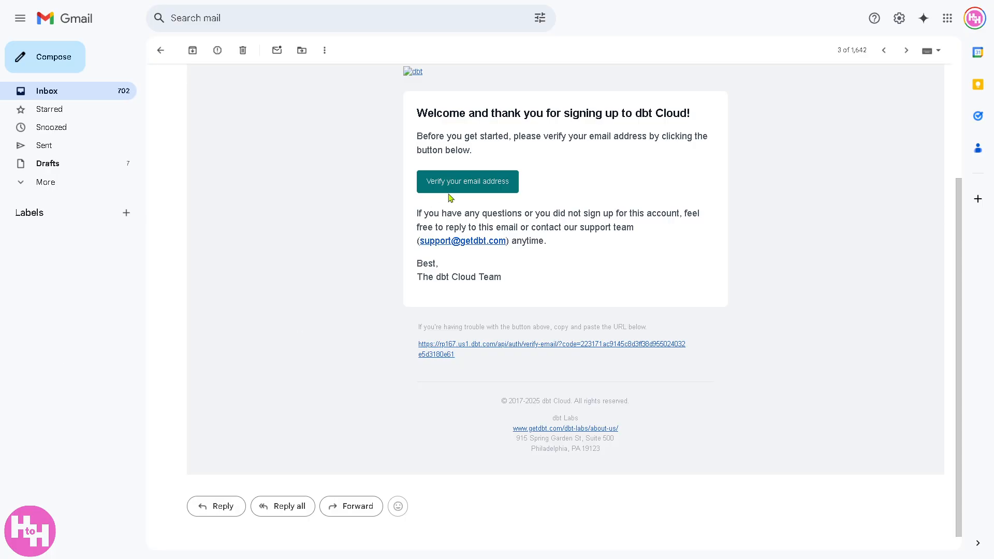
click(467, 181)
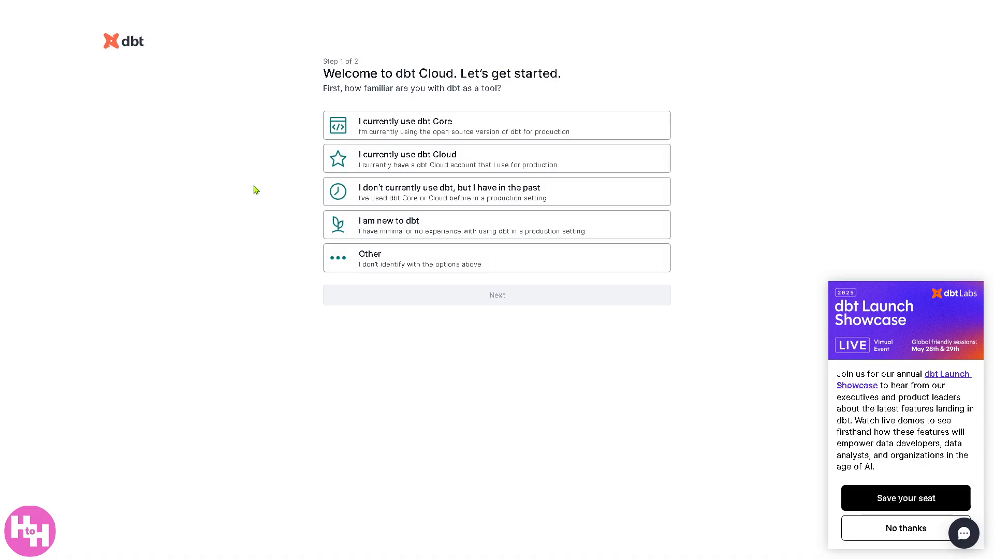
mouse_move(305, 193)
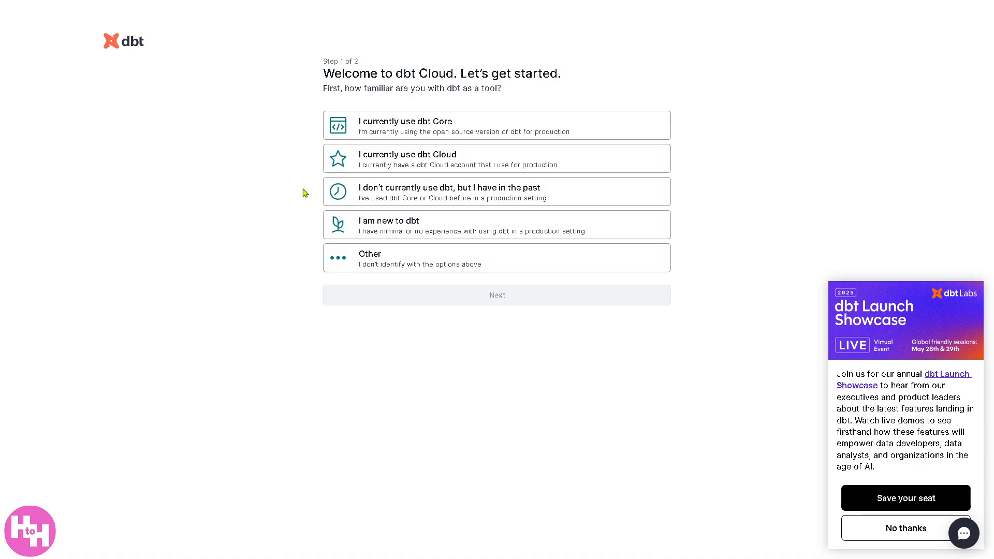
mouse_move(294, 193)
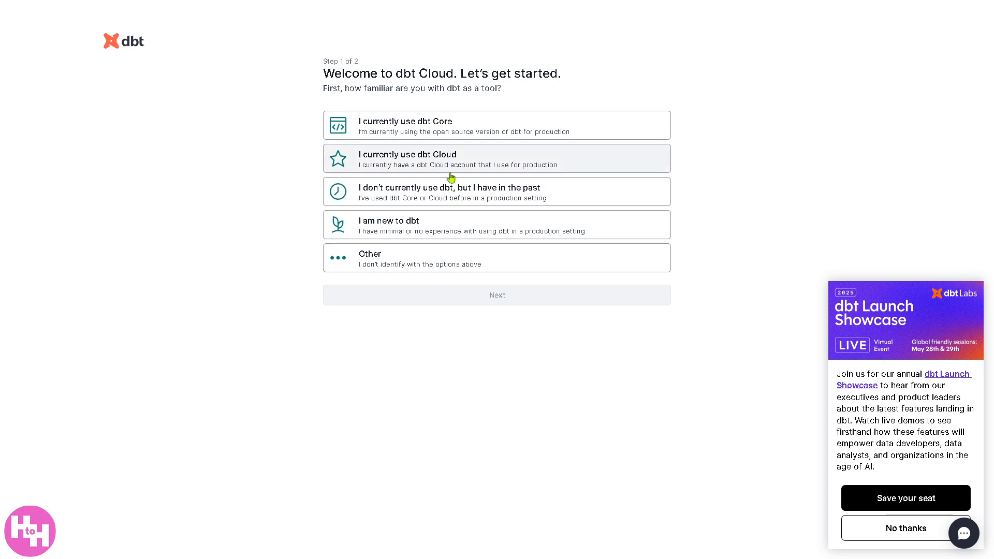
mouse_move(432, 200)
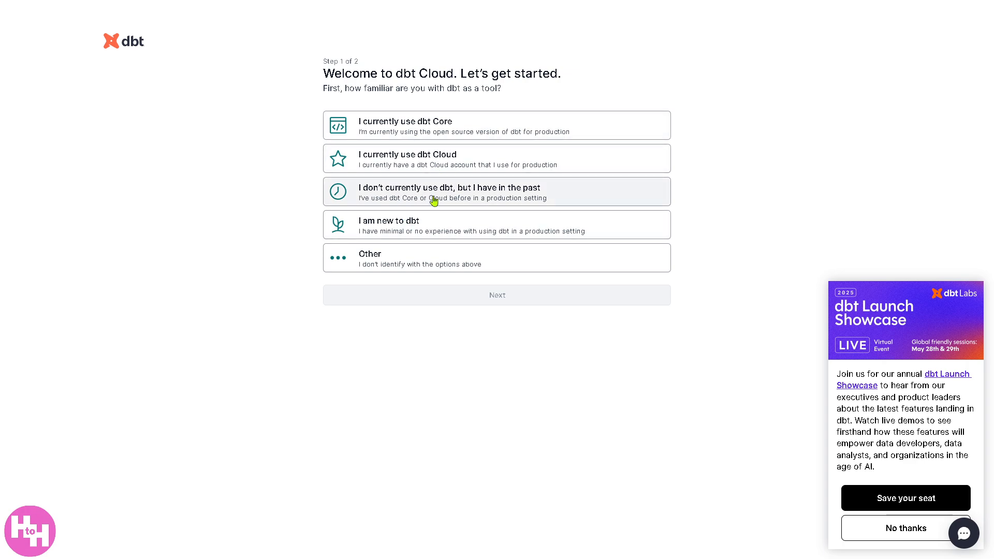
Answer the onboarding question as 'I am new to dbt' and continue to first-project setup.
click(497, 224)
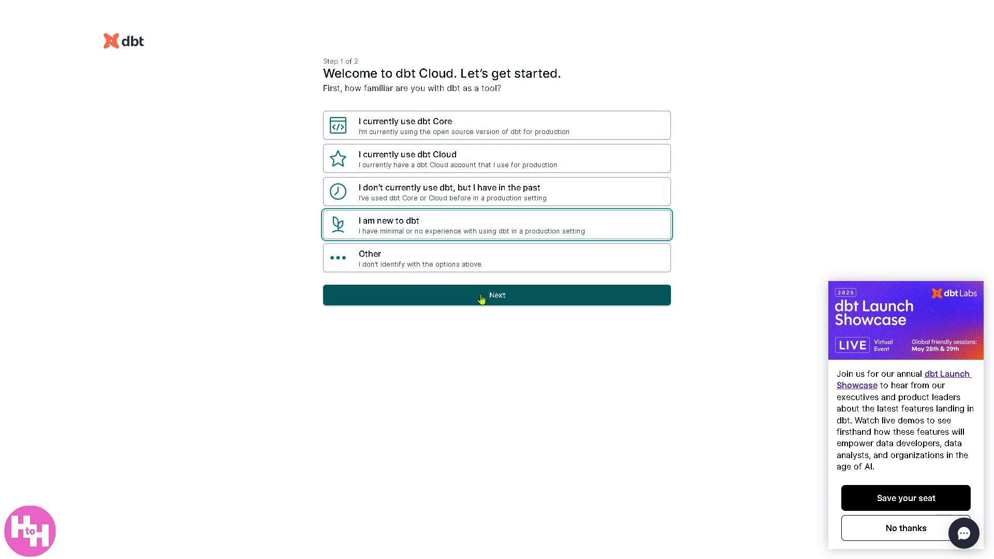
click(483, 295)
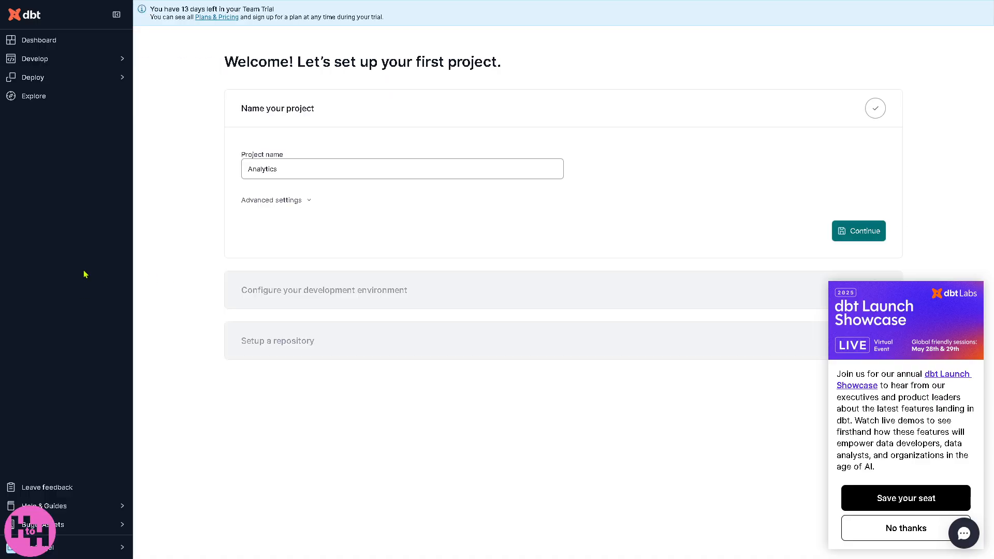
mouse_move(232, 207)
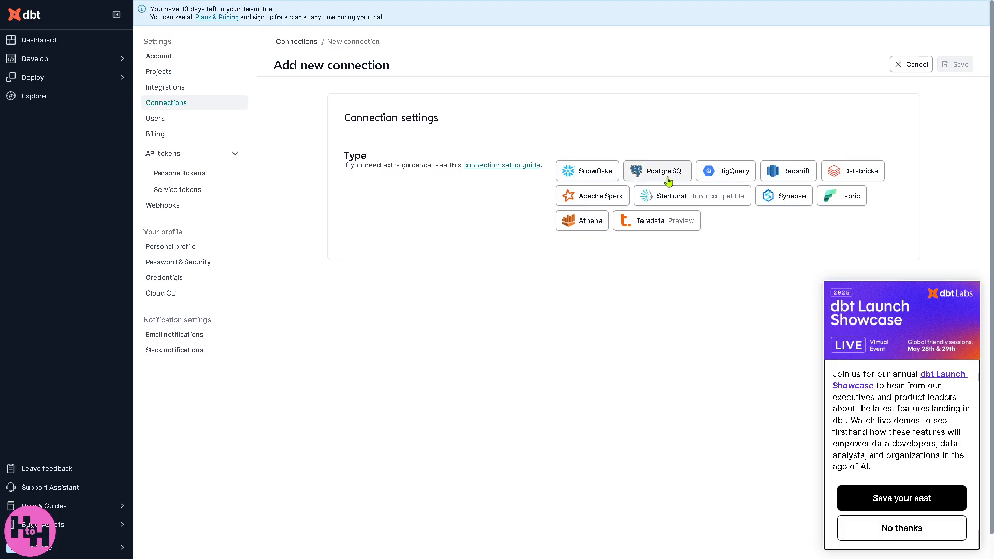
mouse_move(674, 203)
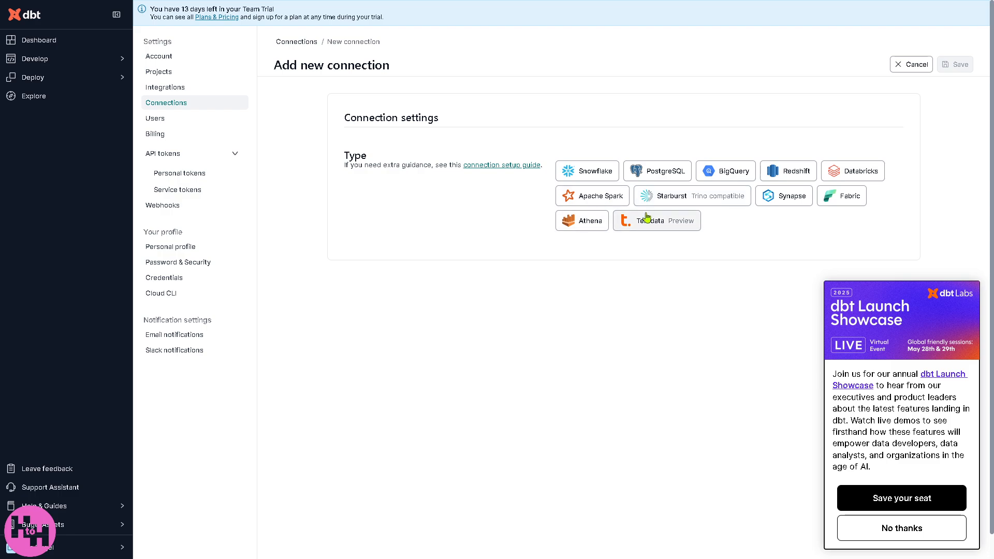
mouse_move(406, 174)
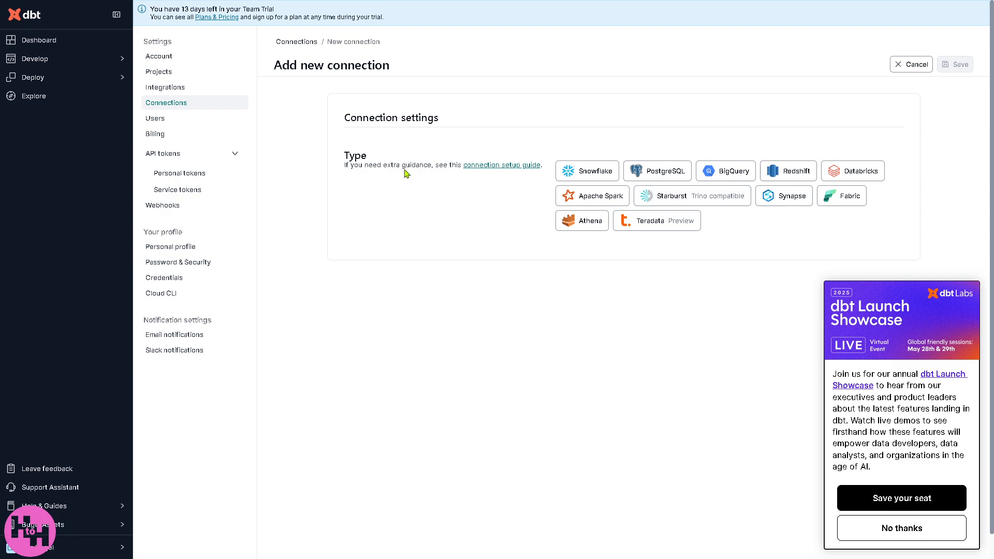
mouse_move(557, 189)
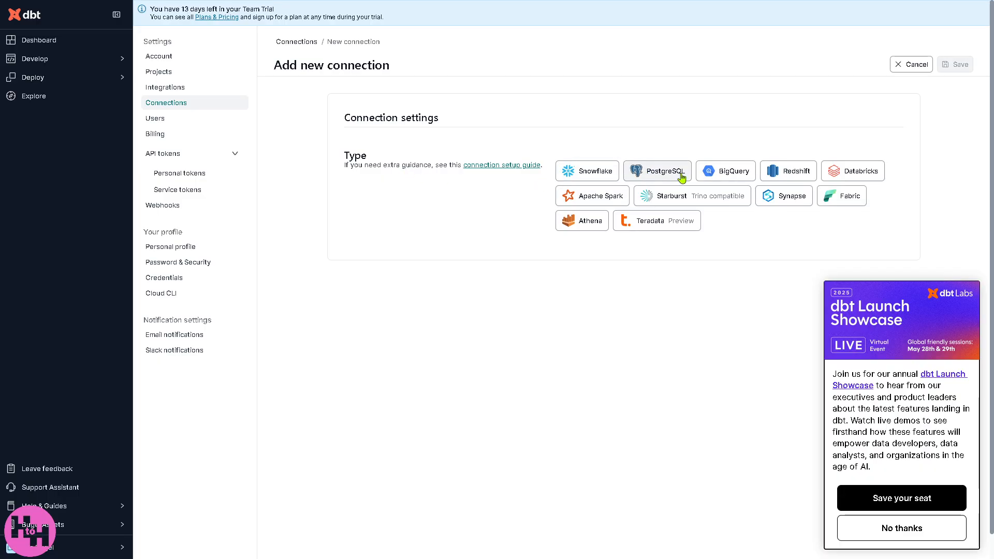
mouse_move(504, 187)
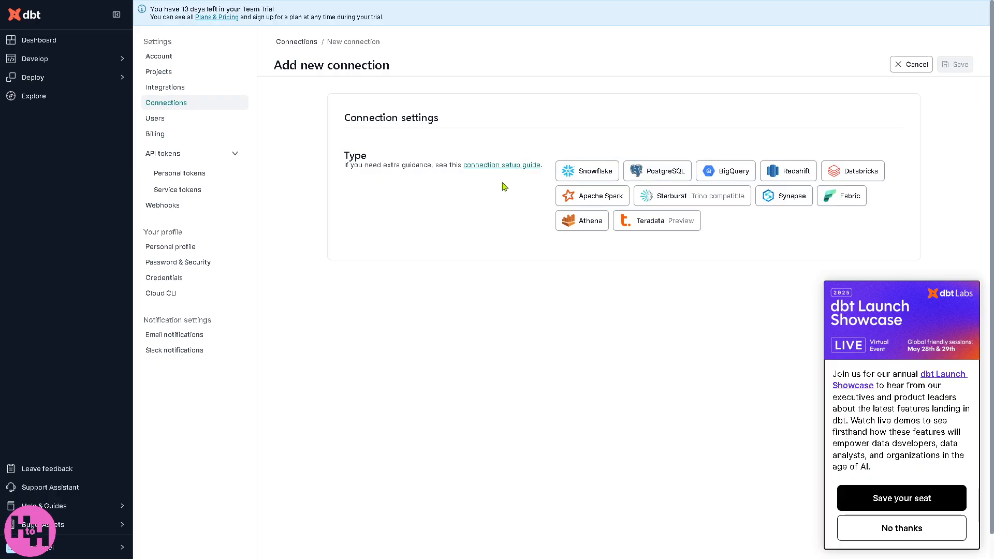
mouse_move(468, 223)
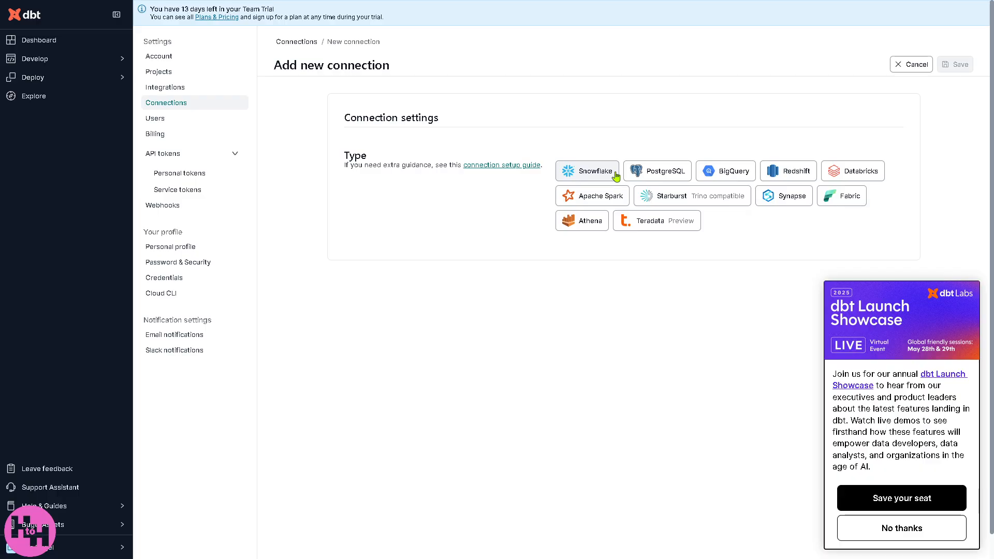
mouse_move(31, 41)
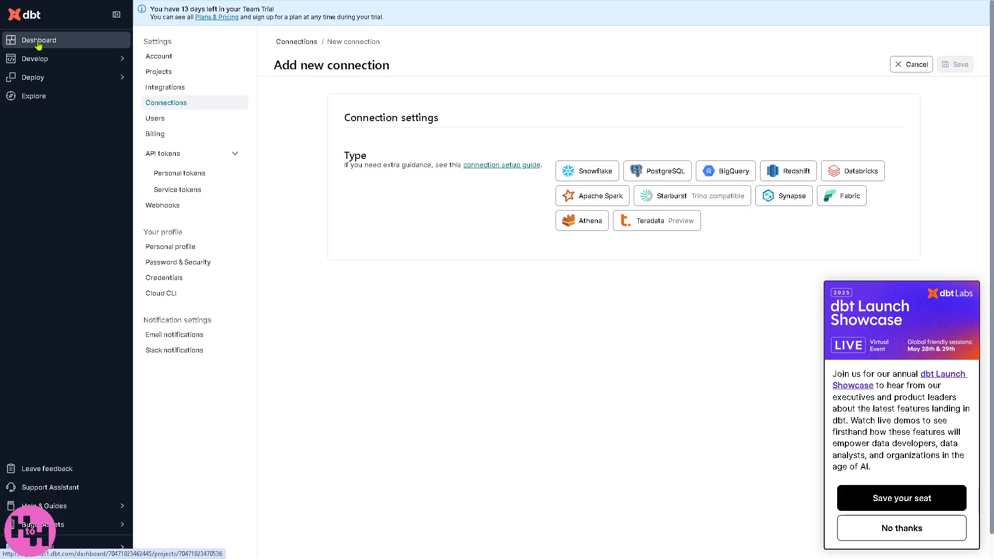
click(35, 58)
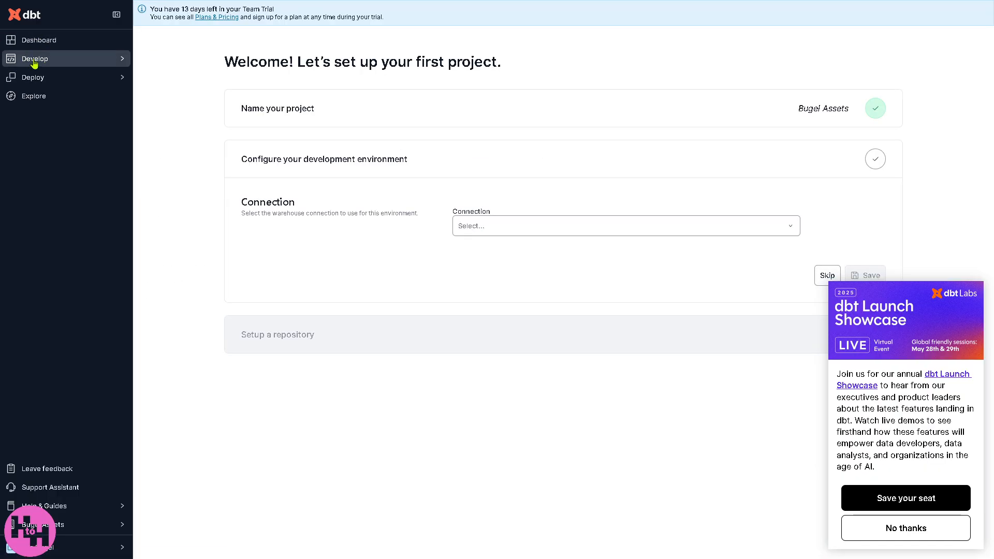
mouse_move(44, 63)
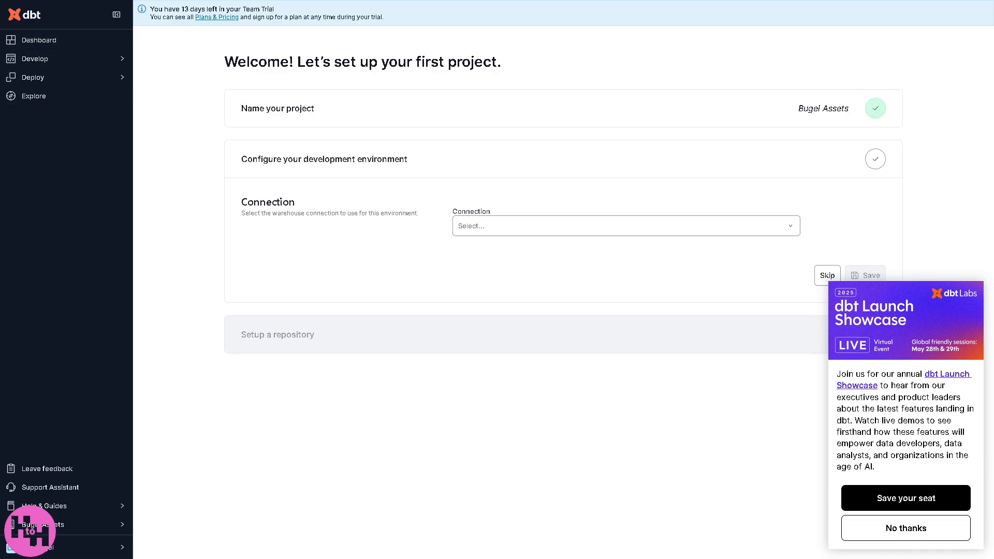
mouse_move(58, 41)
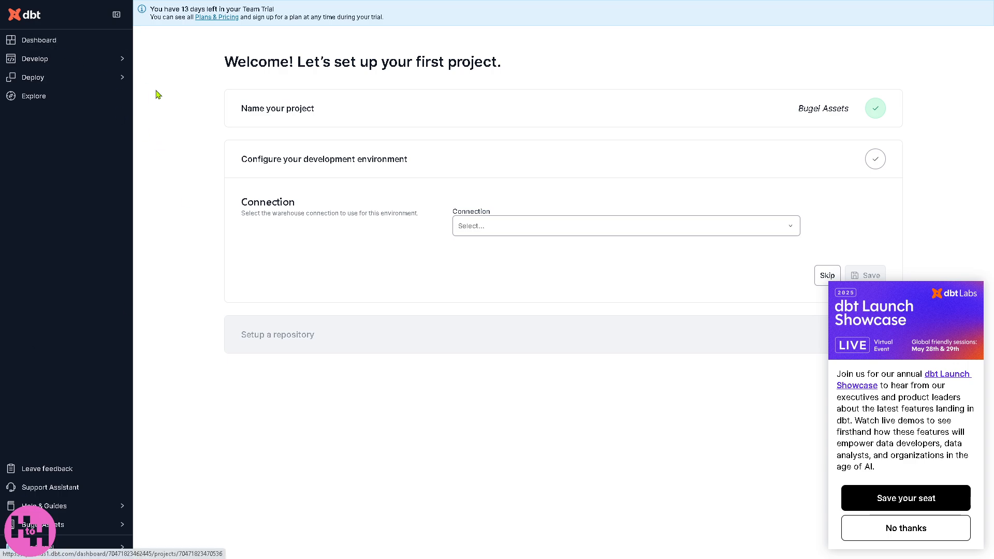
mouse_move(197, 147)
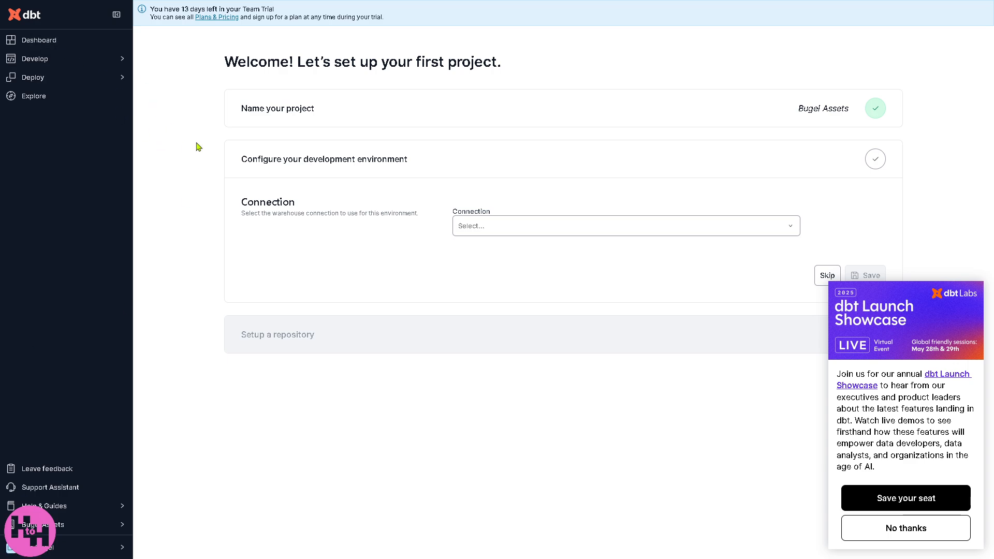
mouse_move(288, 143)
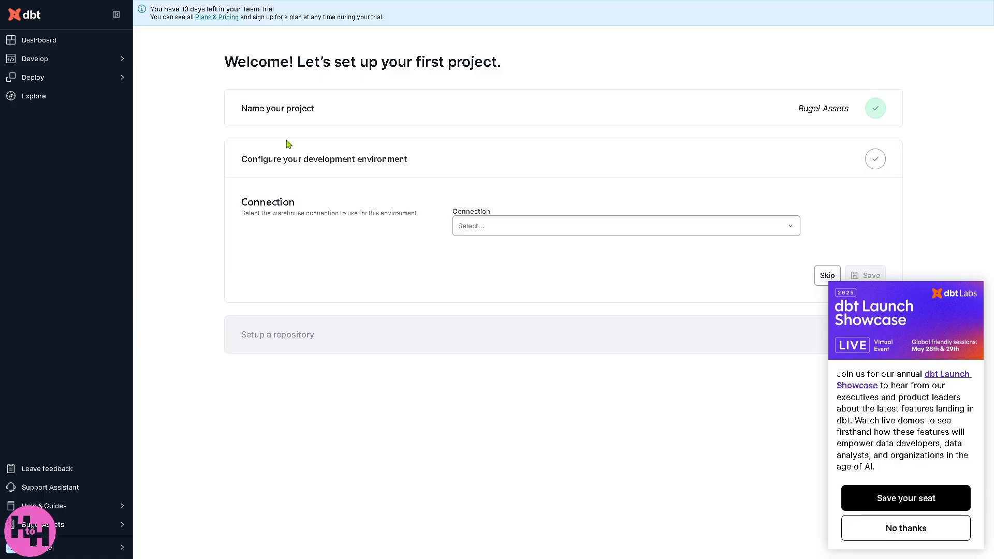
mouse_move(350, 213)
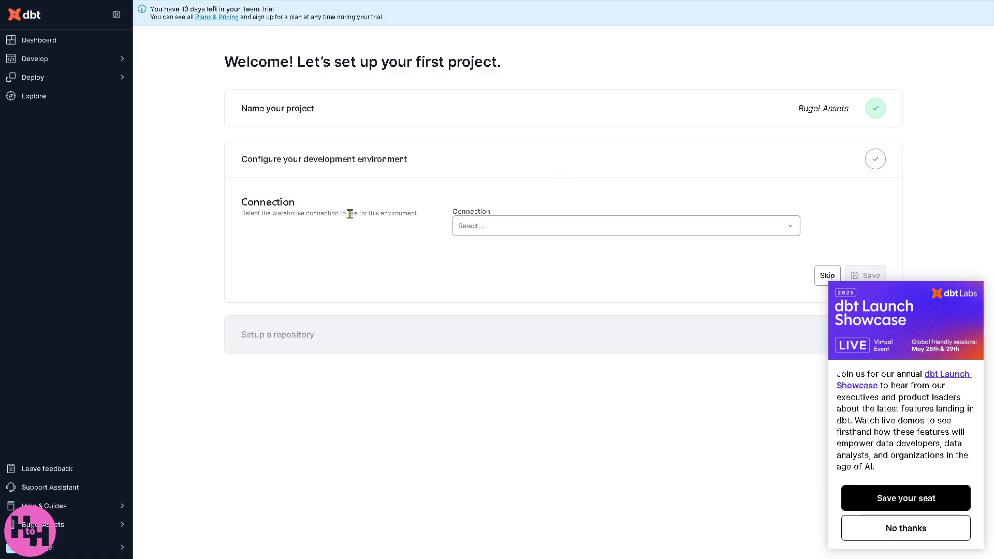
mouse_move(321, 236)
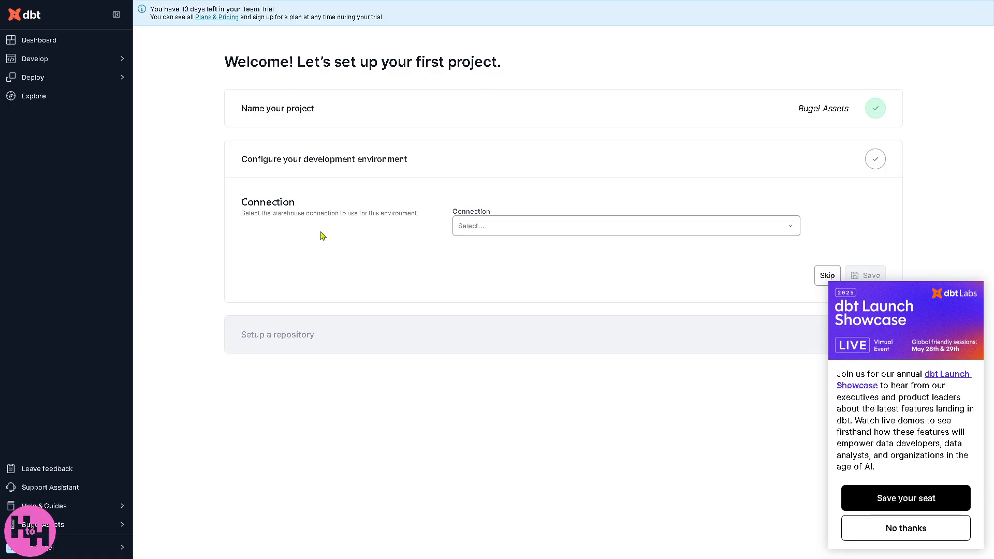
mouse_move(394, 236)
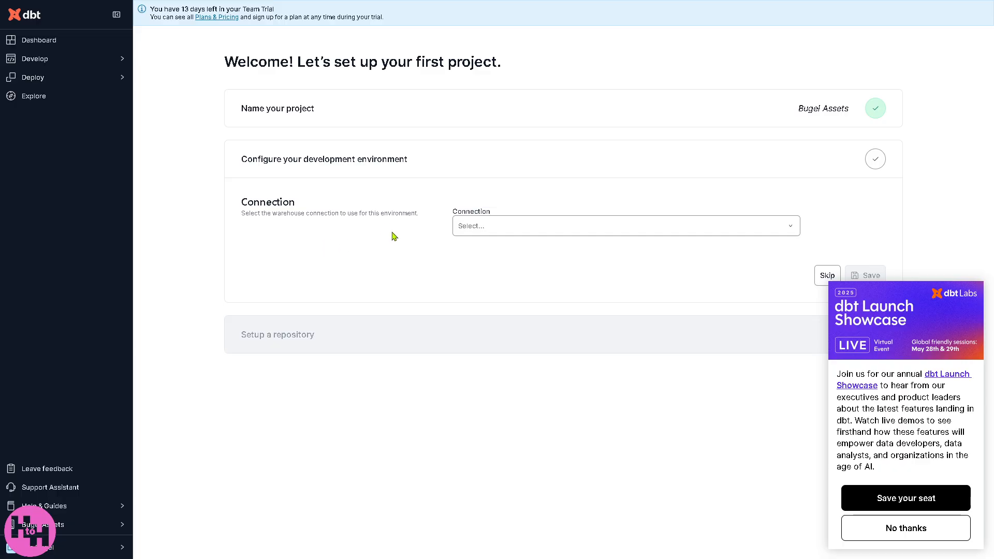
mouse_move(388, 227)
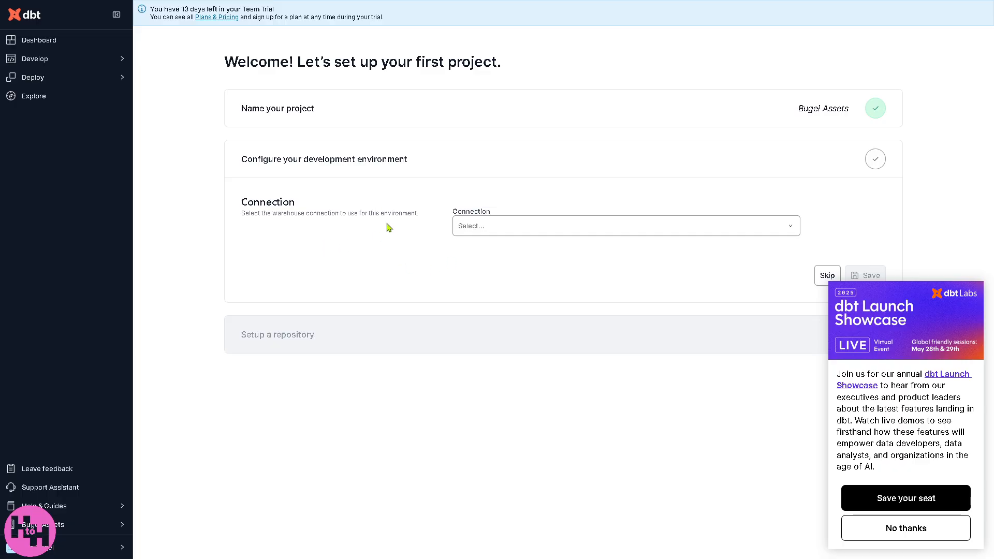
mouse_move(383, 248)
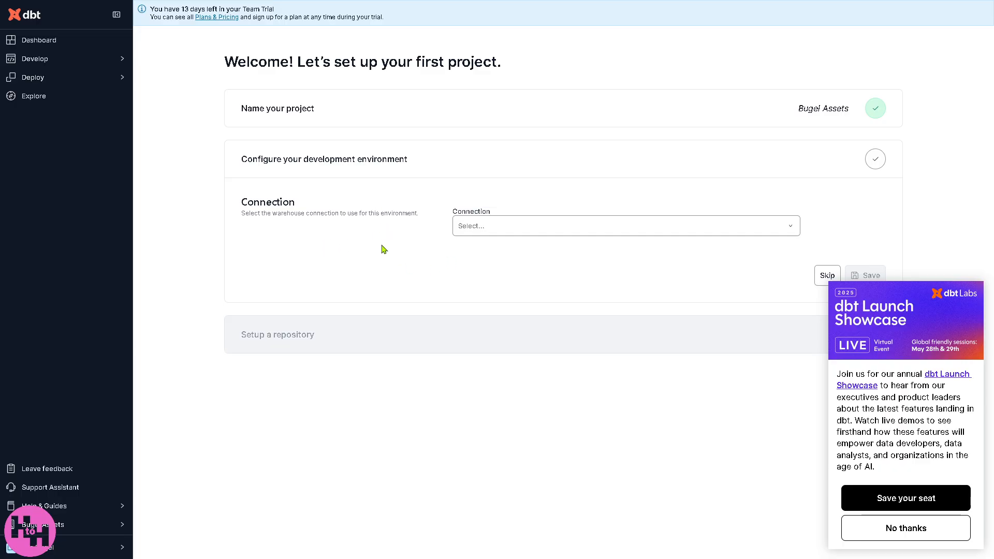
mouse_move(385, 263)
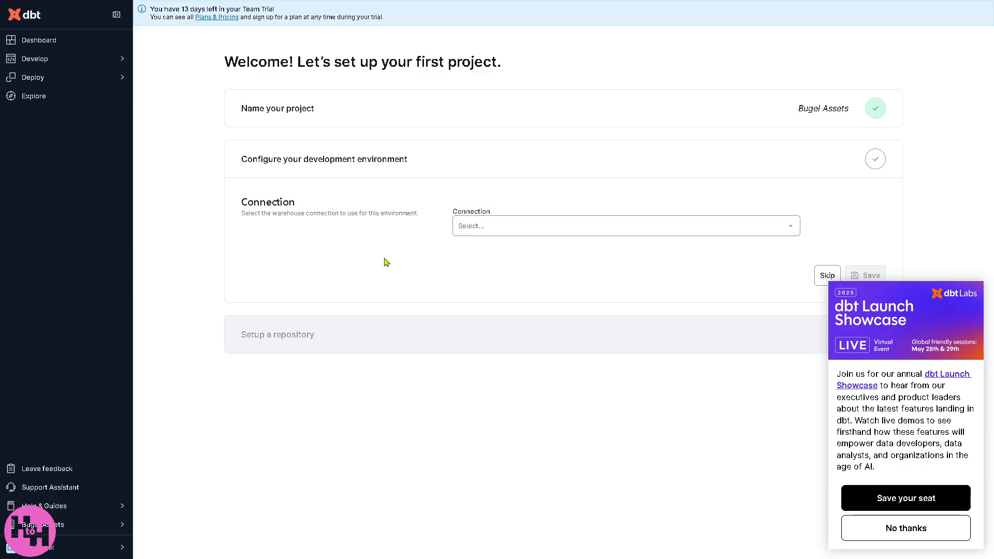
mouse_move(366, 263)
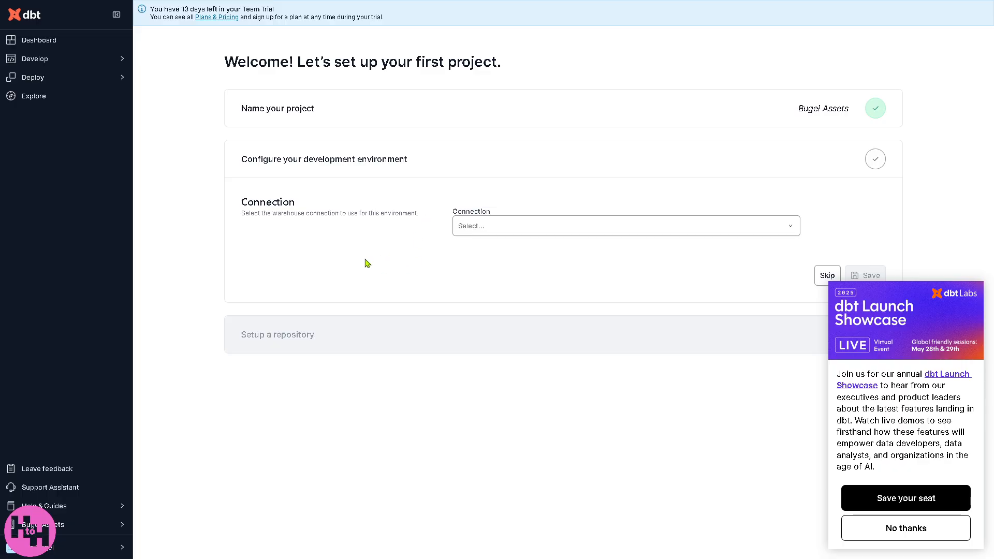
mouse_move(391, 309)
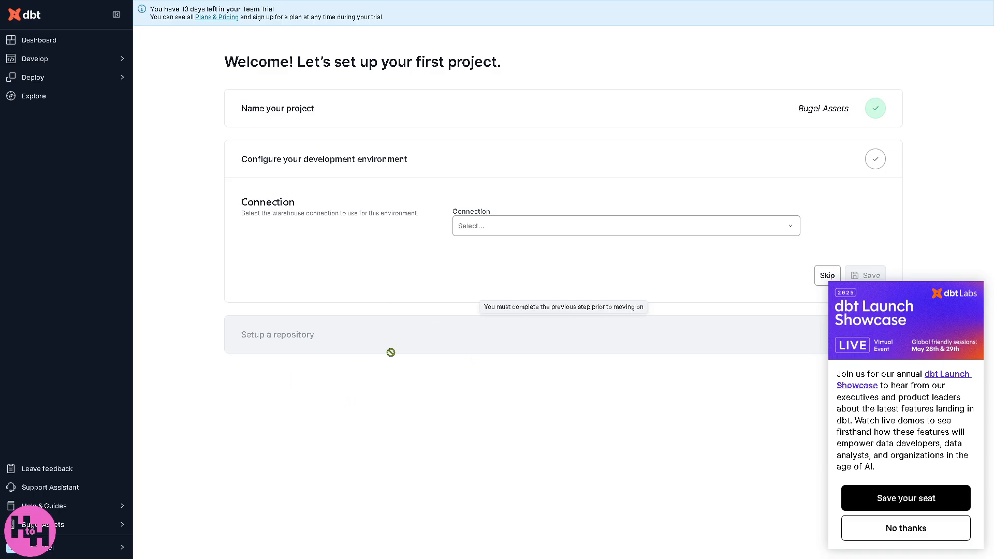
mouse_move(308, 267)
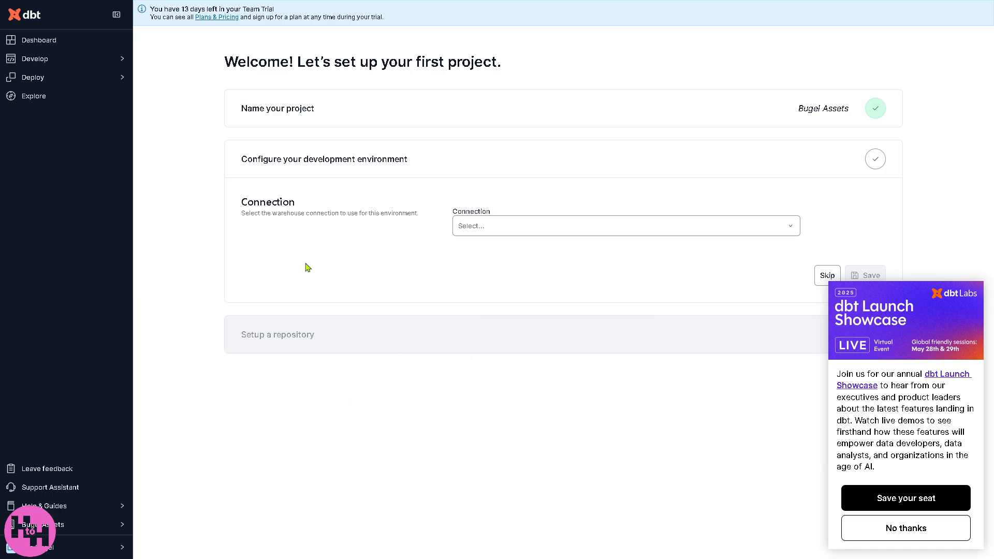
click(35, 58)
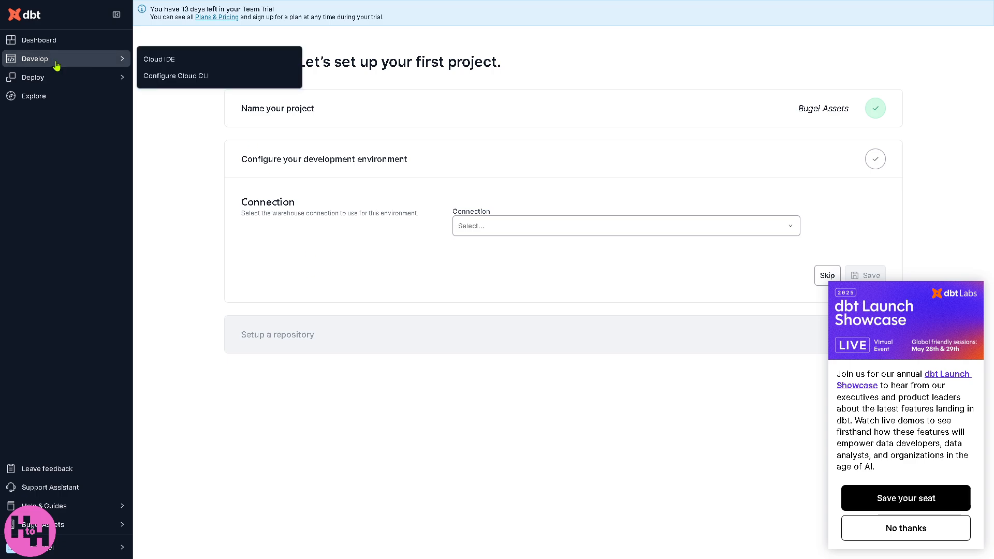
mouse_move(143, 79)
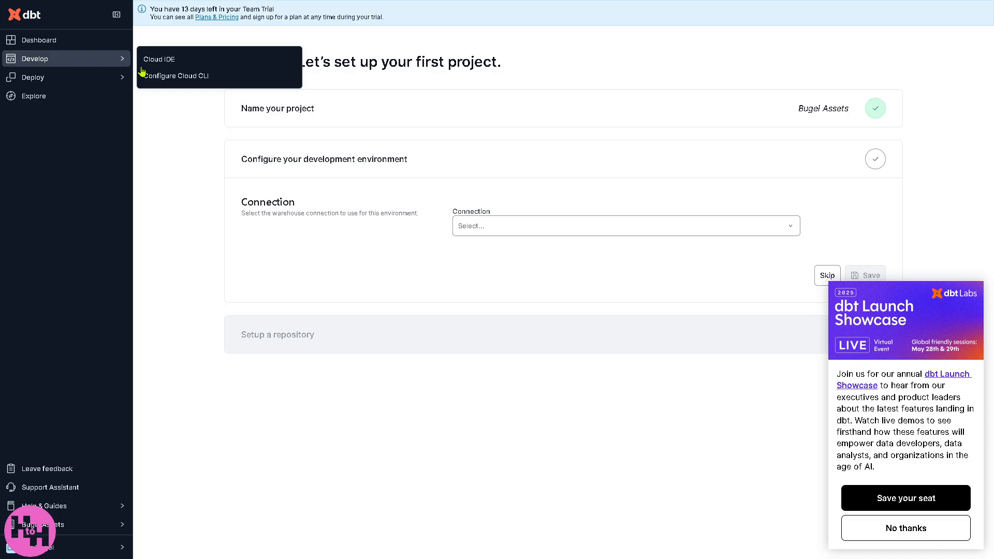
mouse_move(174, 66)
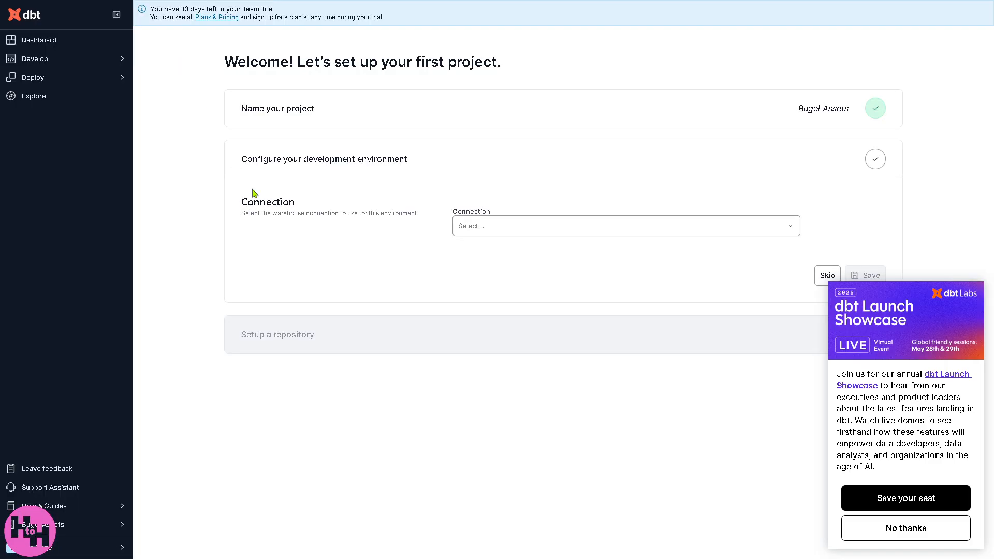
mouse_move(349, 235)
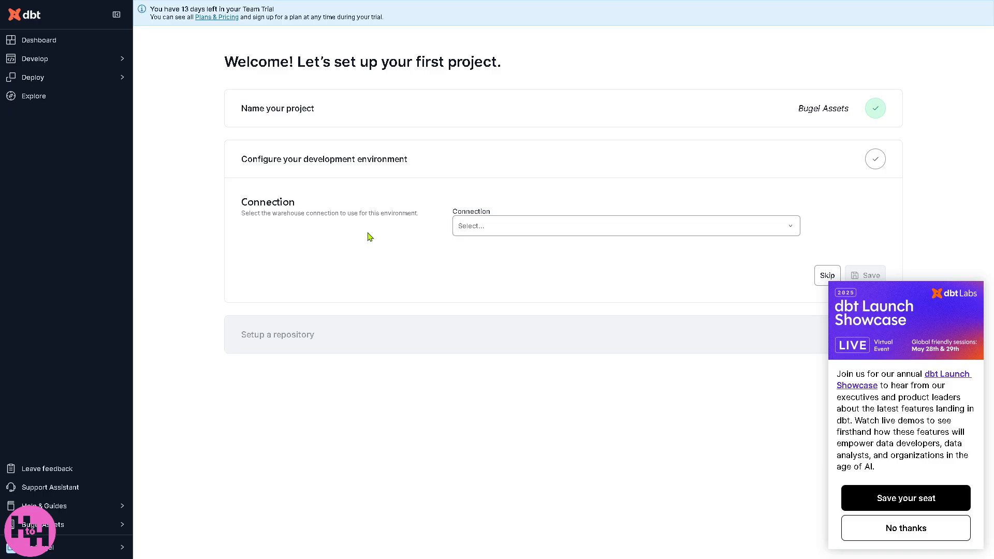
click(609, 225)
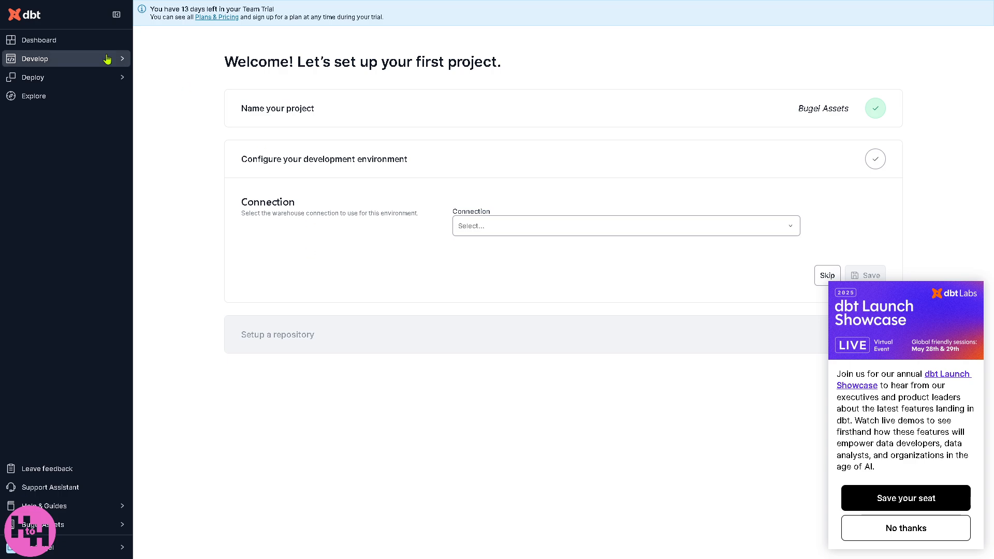
Bring up Develop > Configure Cloud CLI and review the install and authentication sections.
click(63, 58)
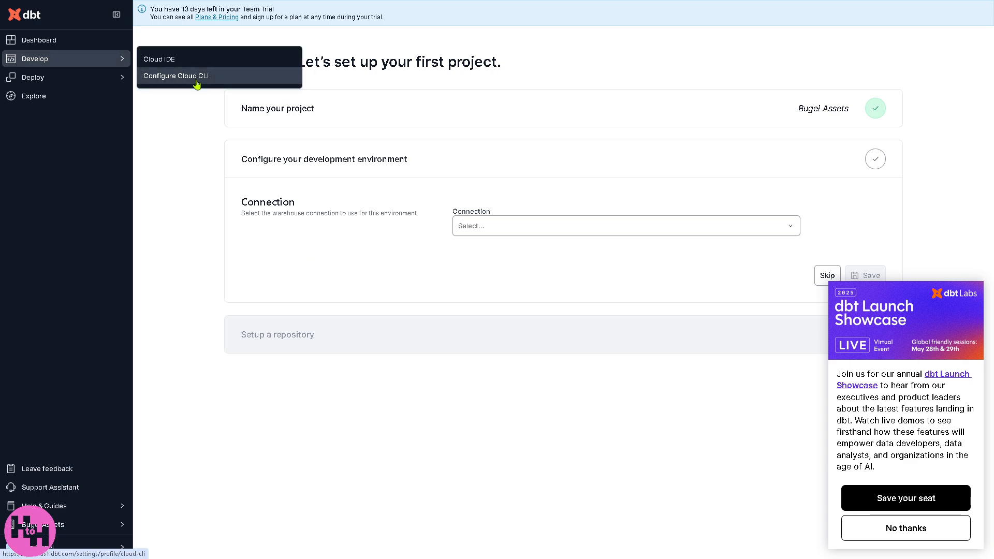
click(175, 76)
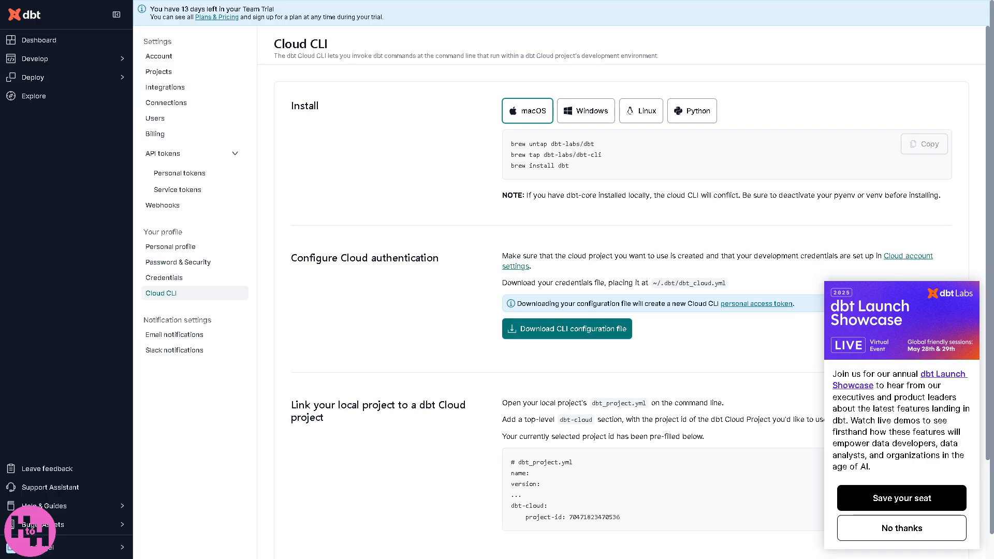
mouse_move(375, 328)
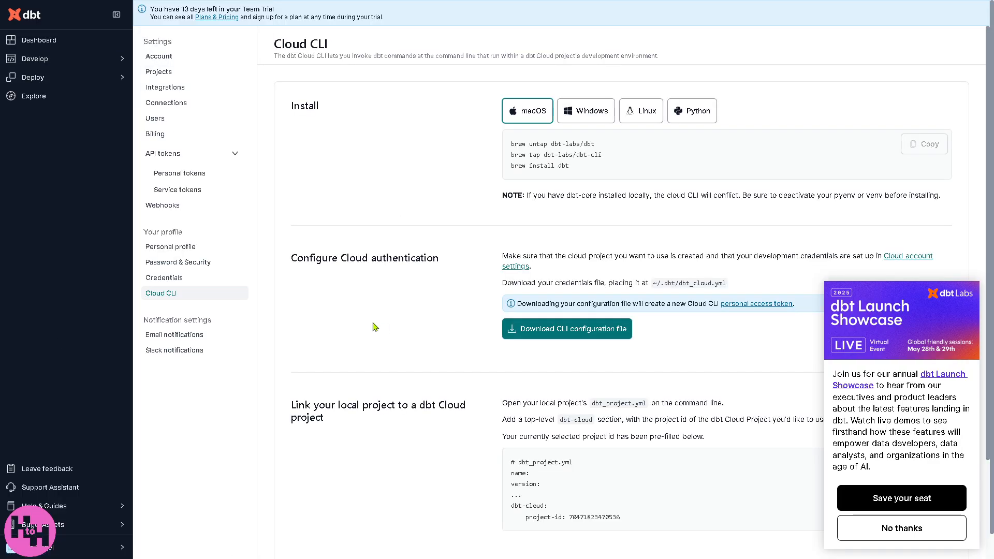
mouse_move(383, 324)
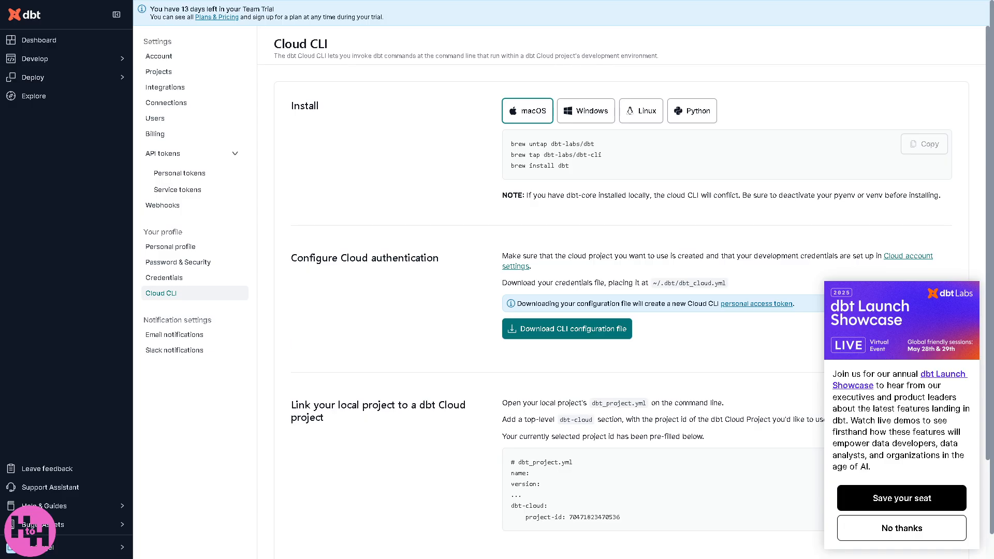
mouse_move(831, 300)
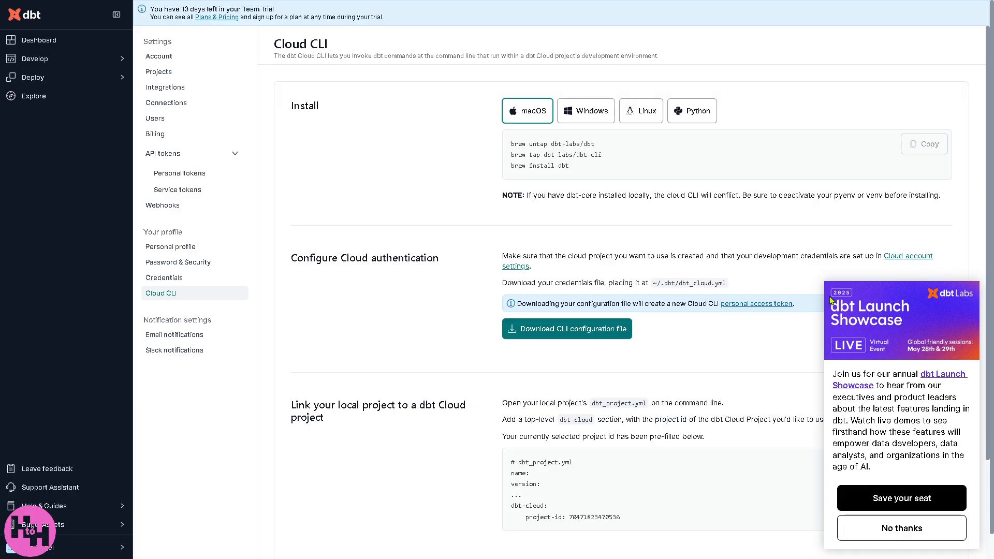
scroll(down, 3)
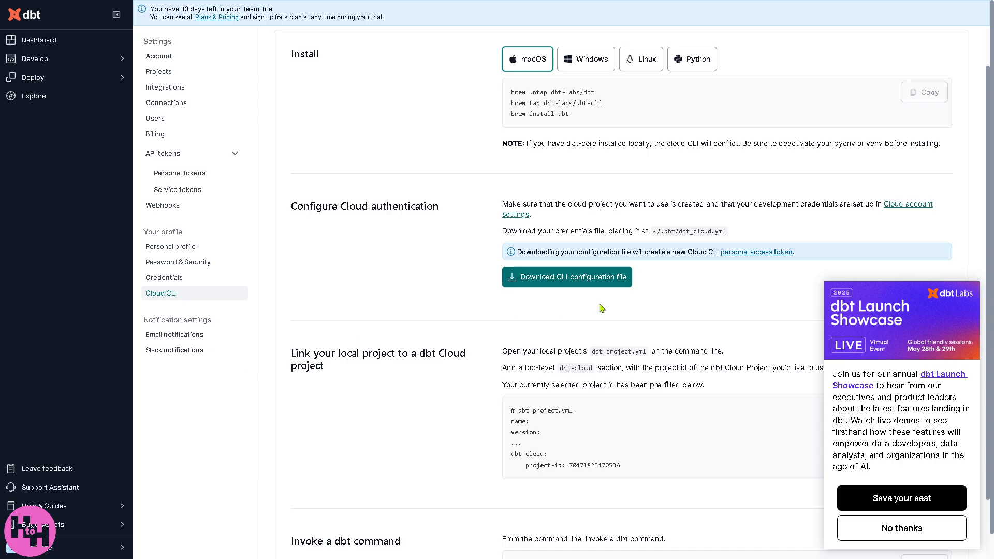
mouse_move(286, 352)
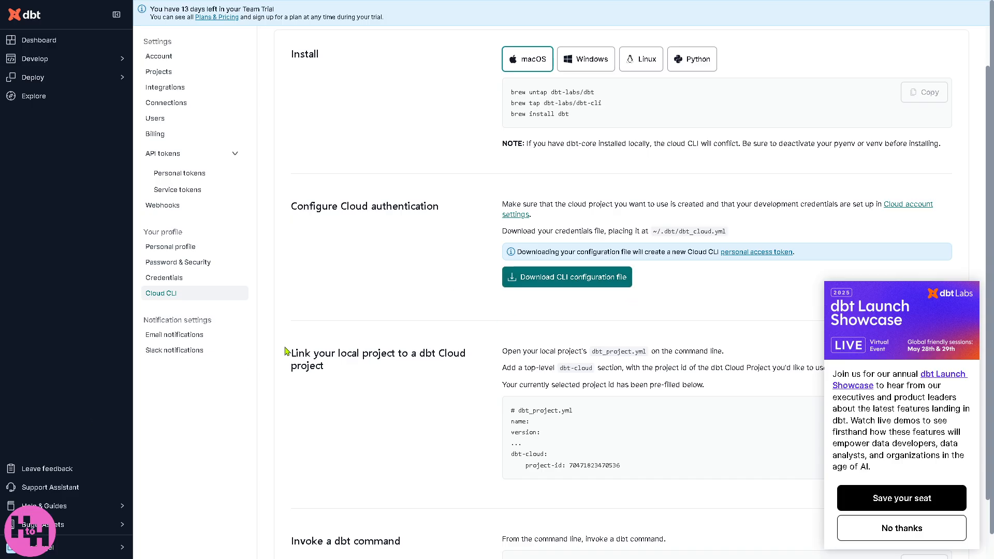
mouse_move(434, 256)
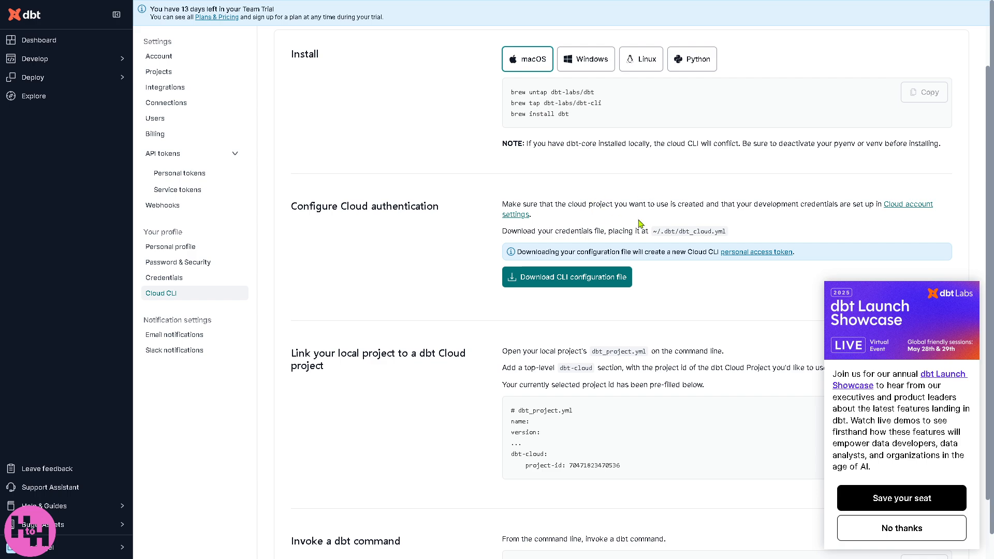
mouse_move(666, 213)
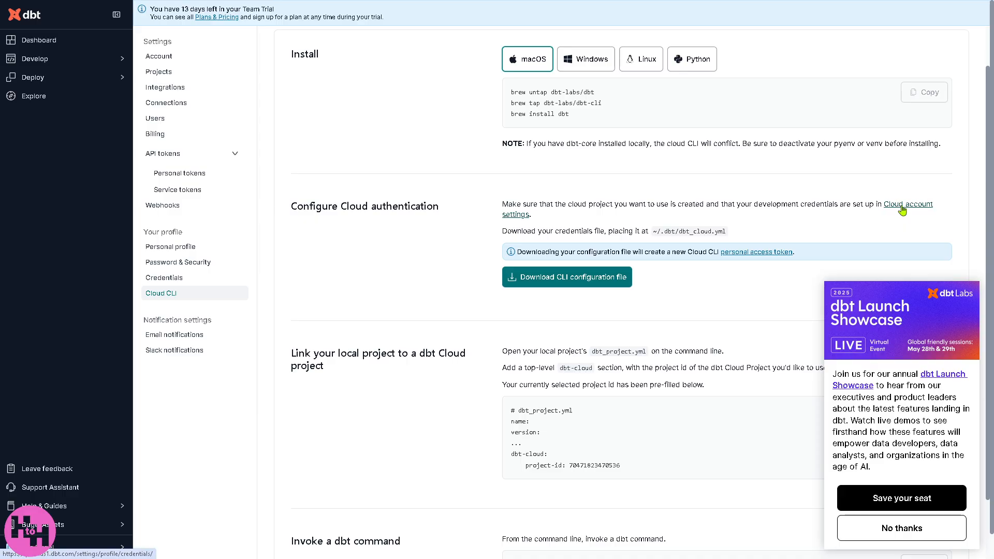
click(163, 277)
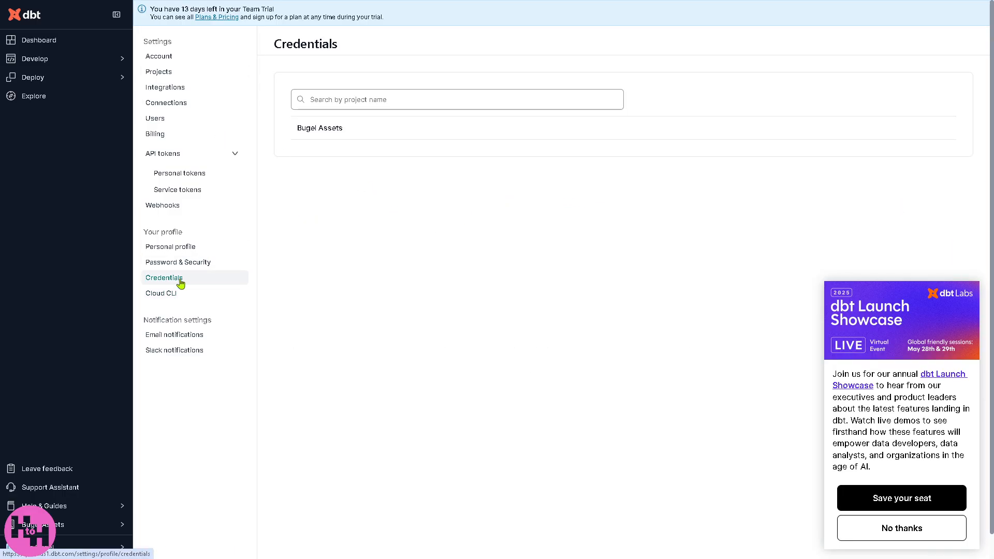
click(160, 293)
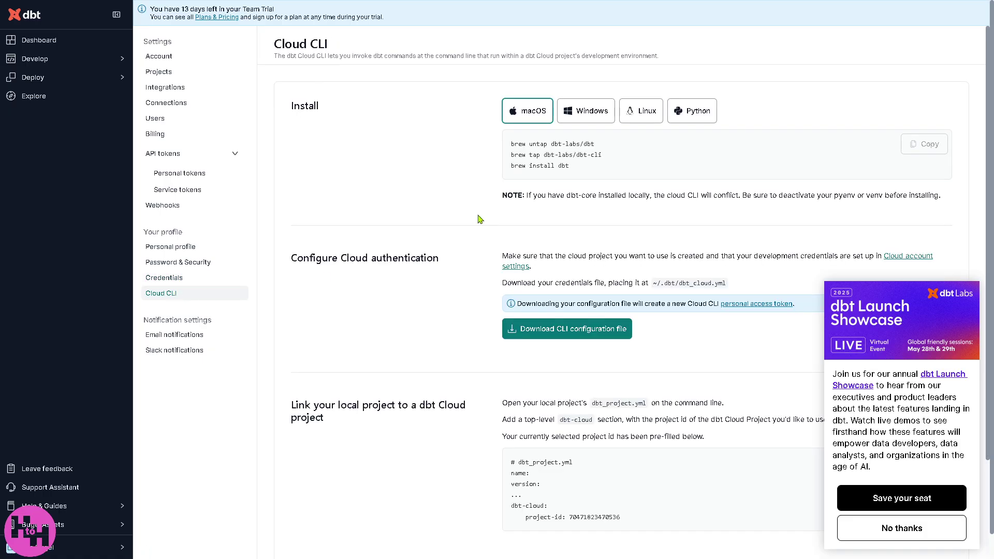
mouse_move(74, 61)
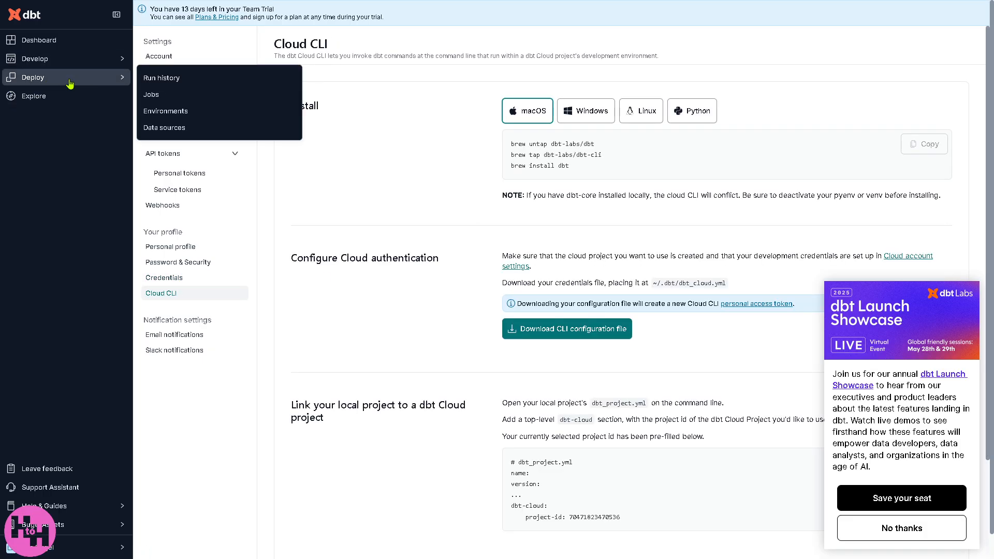
mouse_move(71, 81)
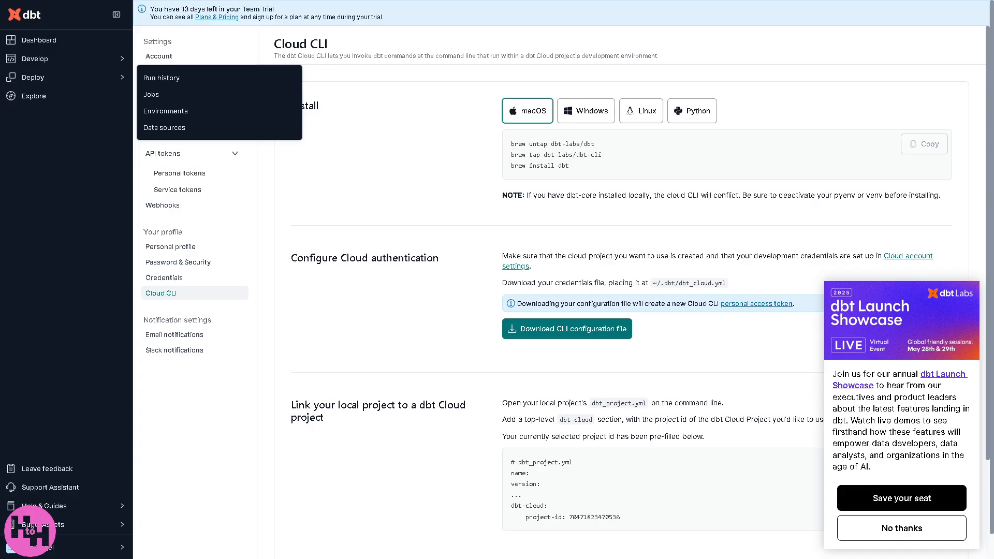
mouse_move(4, 248)
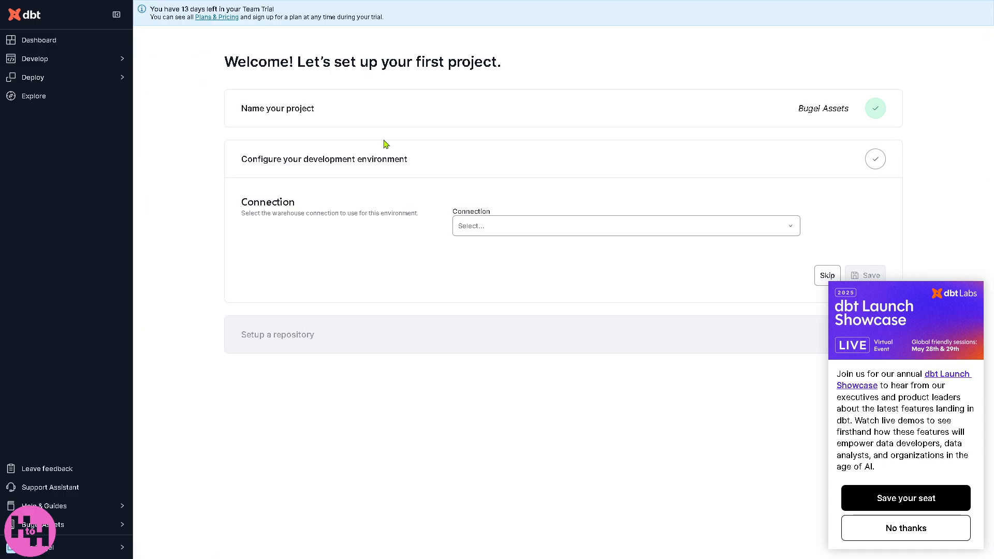
mouse_move(437, 172)
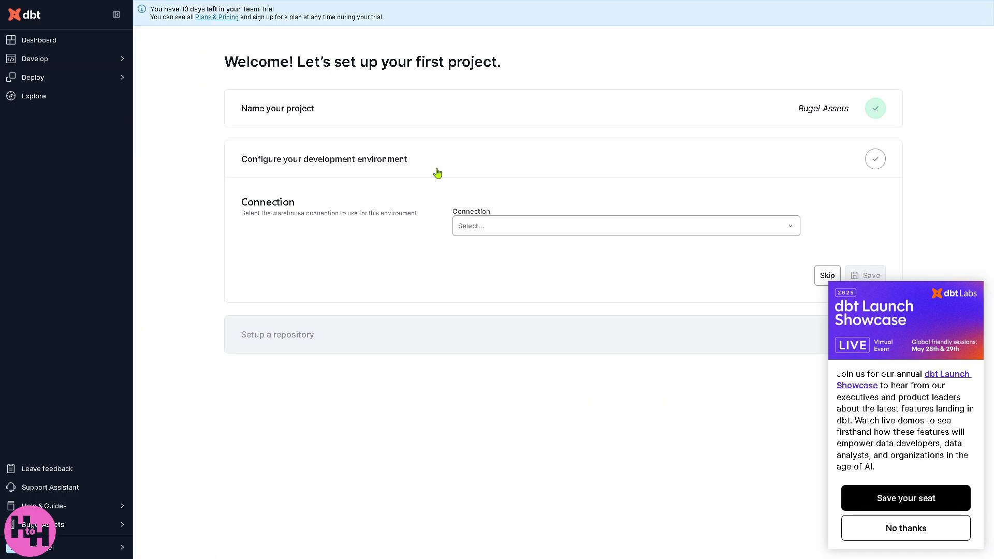
Navigate back from the Cloud CLI instructions to the Bugel Assets project setup wizard.
click(32, 77)
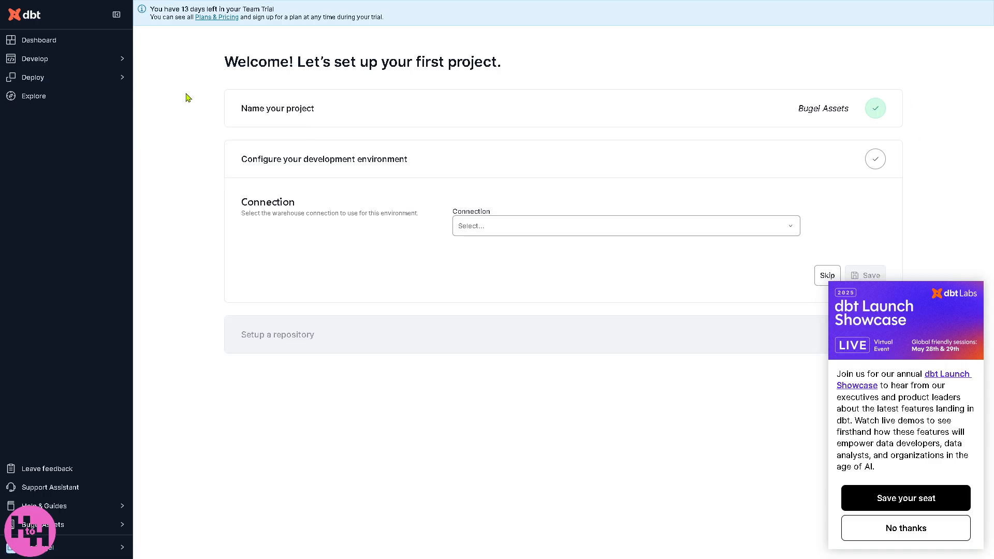
mouse_move(53, 83)
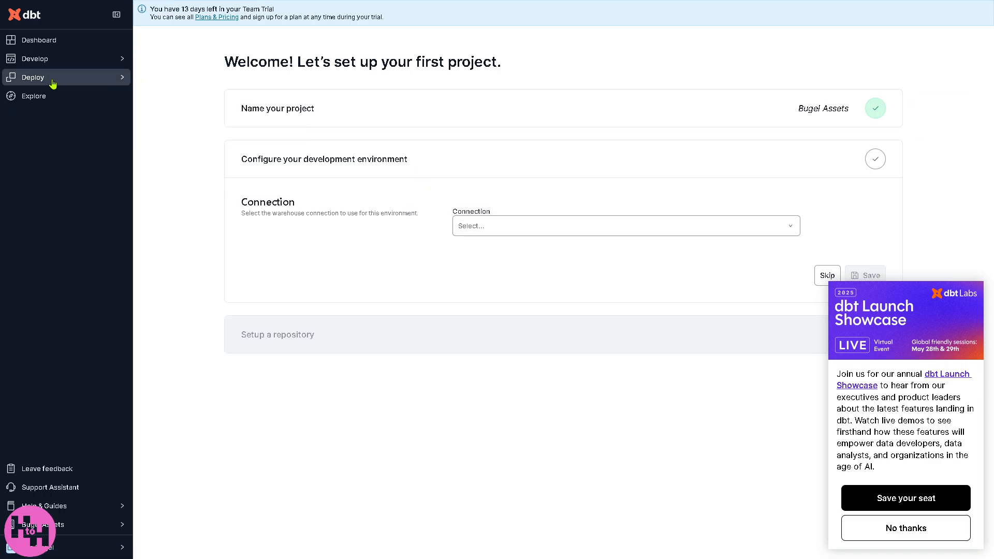
click(32, 77)
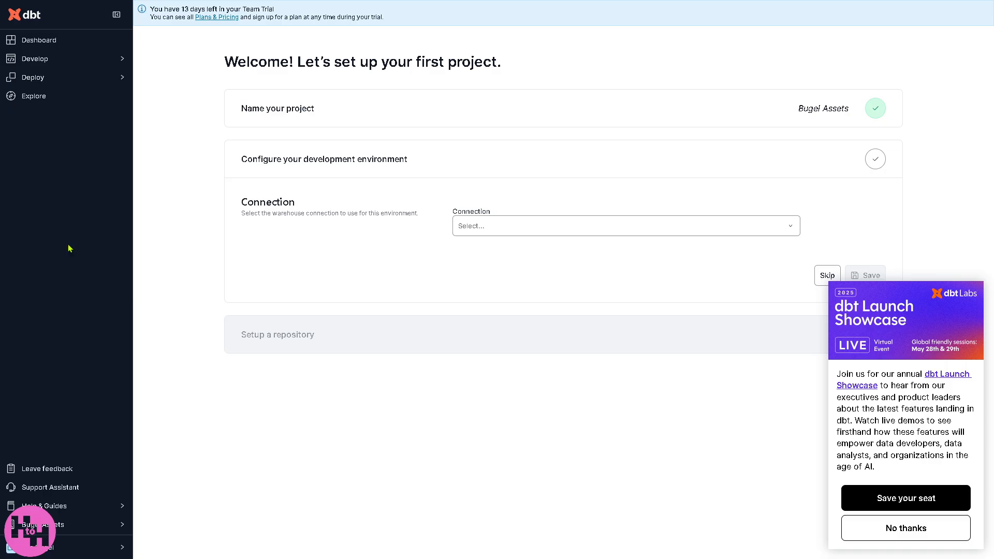
mouse_move(204, 238)
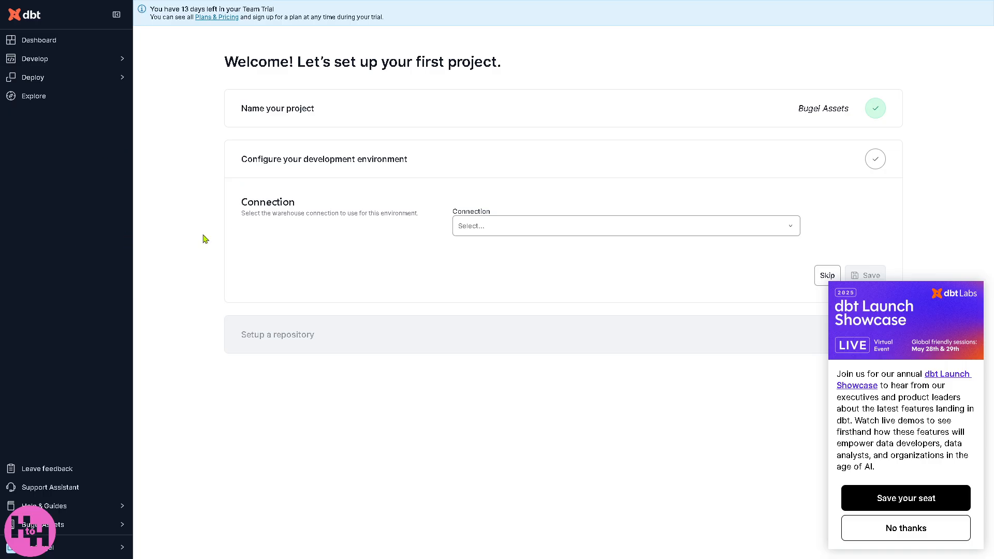
mouse_move(203, 236)
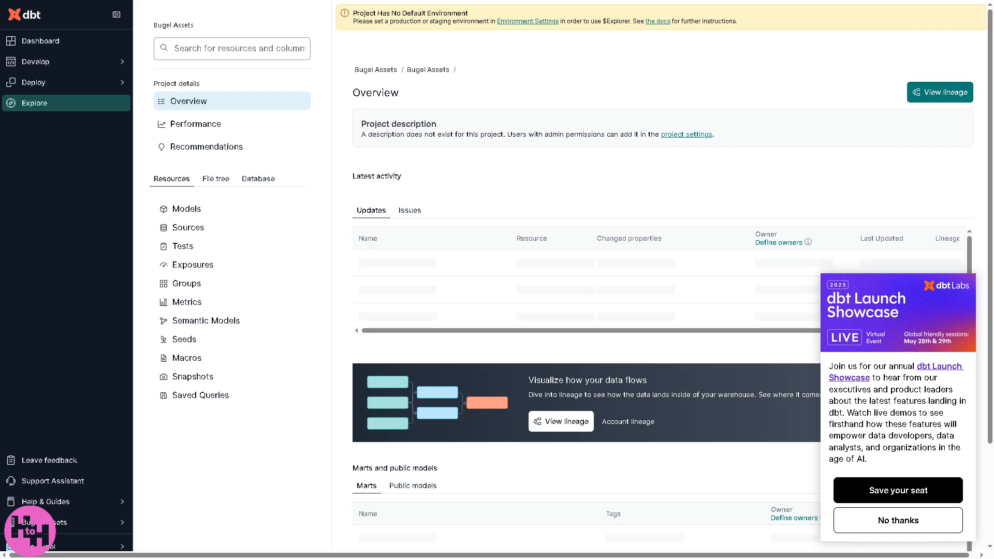
mouse_move(15, 298)
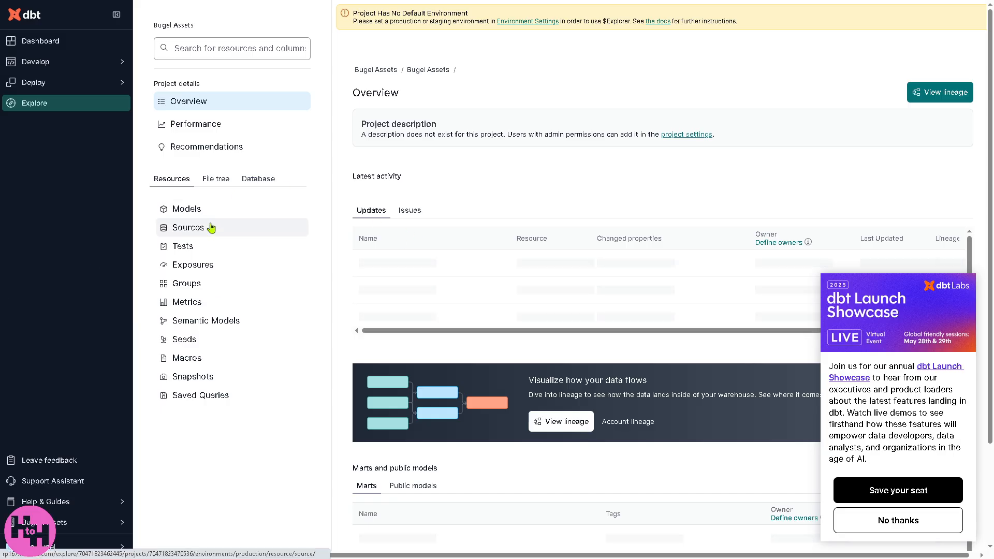
mouse_move(237, 246)
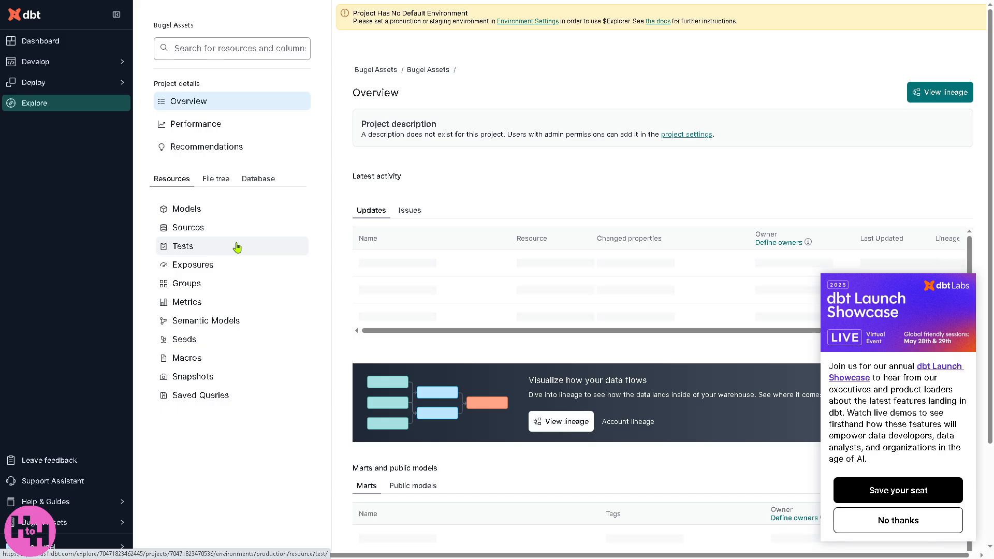
View Models, Sources, Tests, Exposures, Groups, Metrics, Semantic Models and Seeds, then the file tree.
click(186, 209)
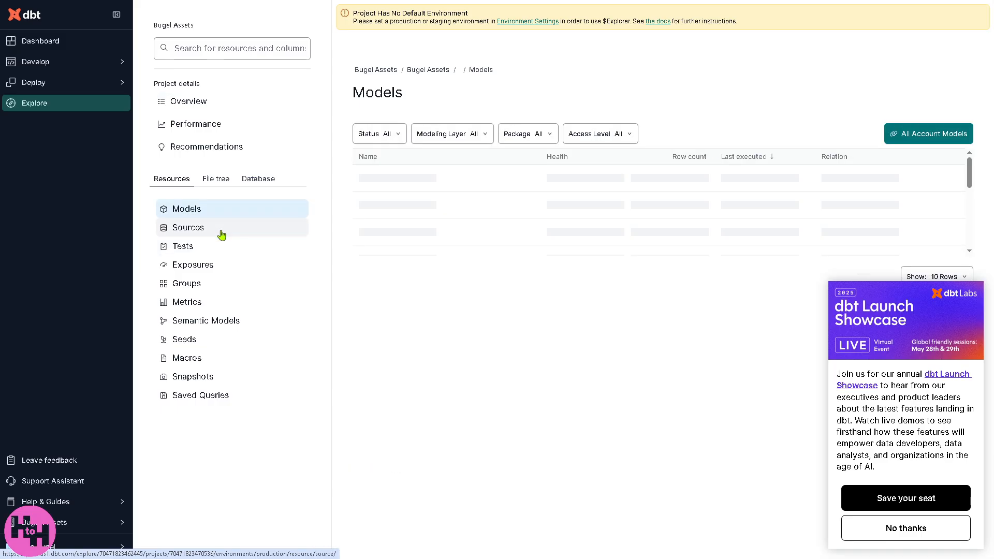
mouse_move(221, 236)
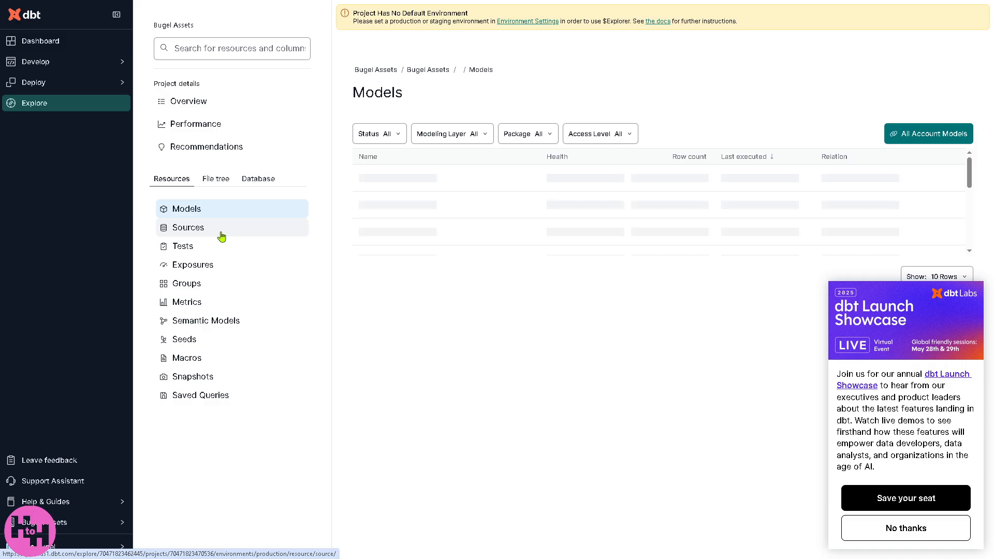
click(188, 226)
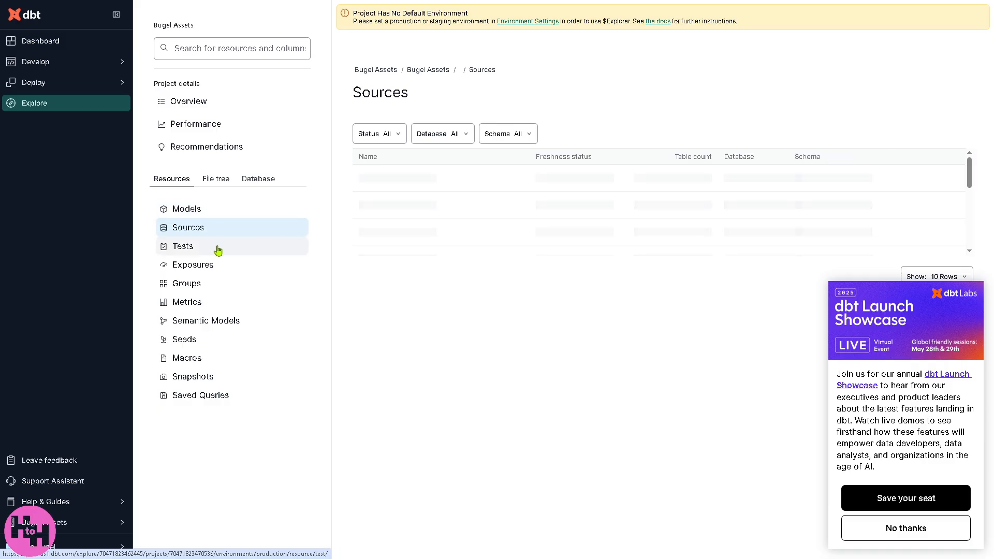
click(182, 246)
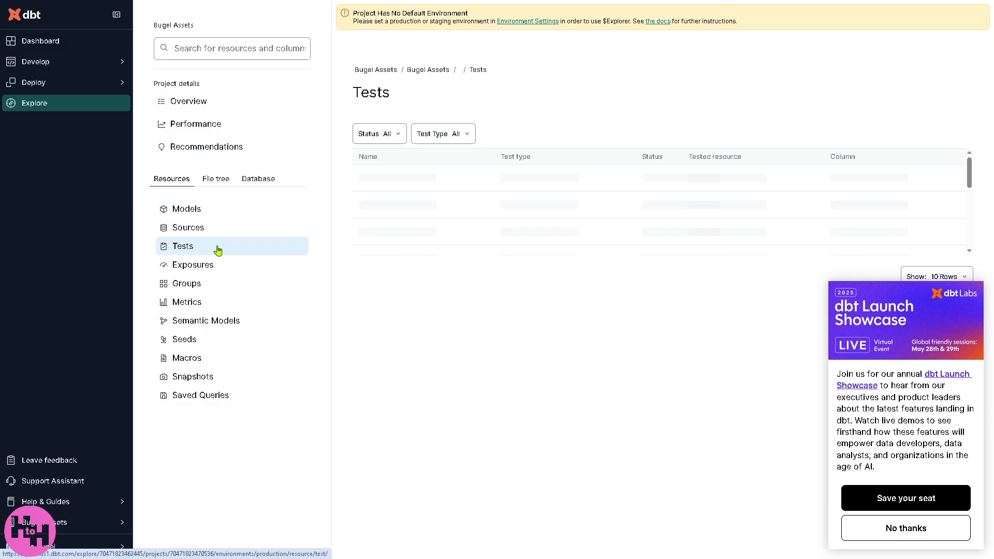
mouse_move(225, 269)
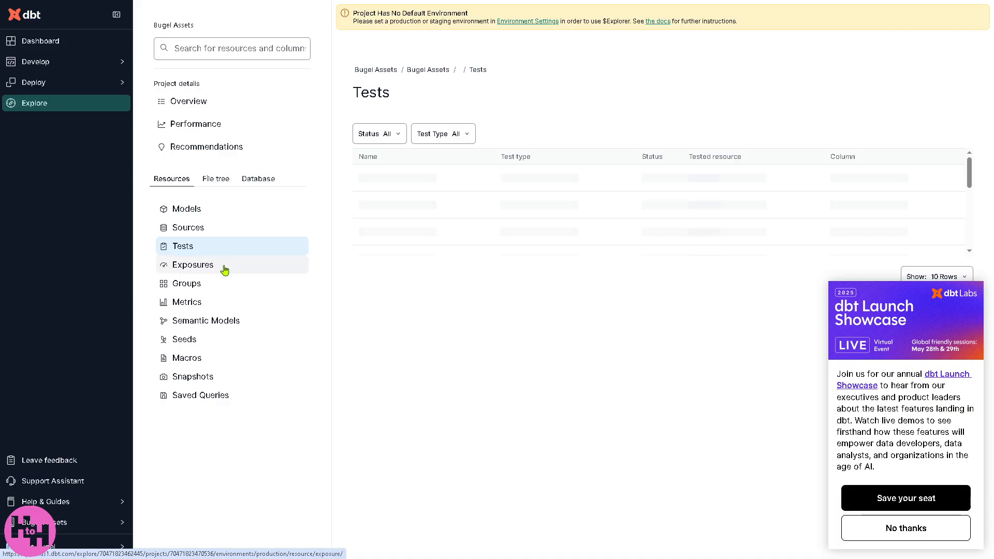
click(192, 265)
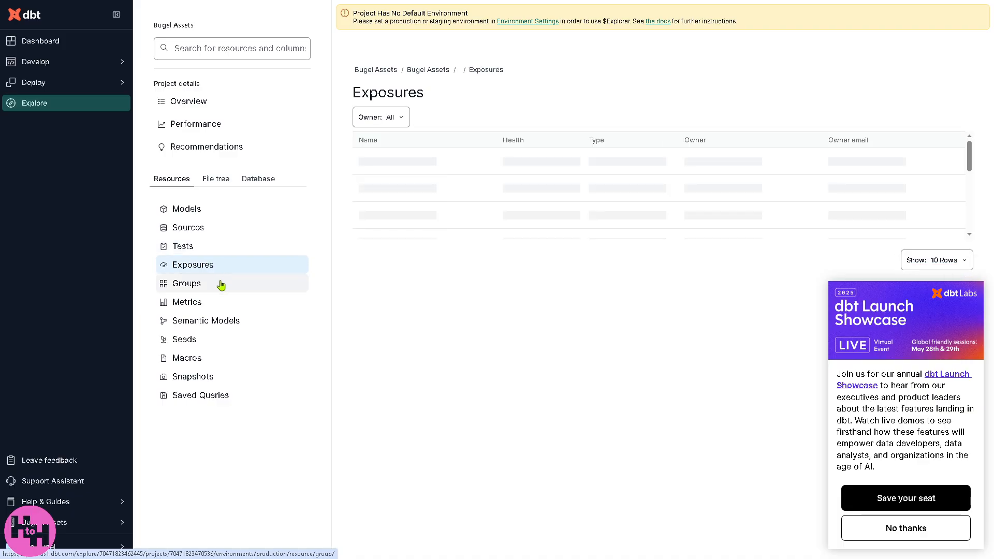
click(187, 282)
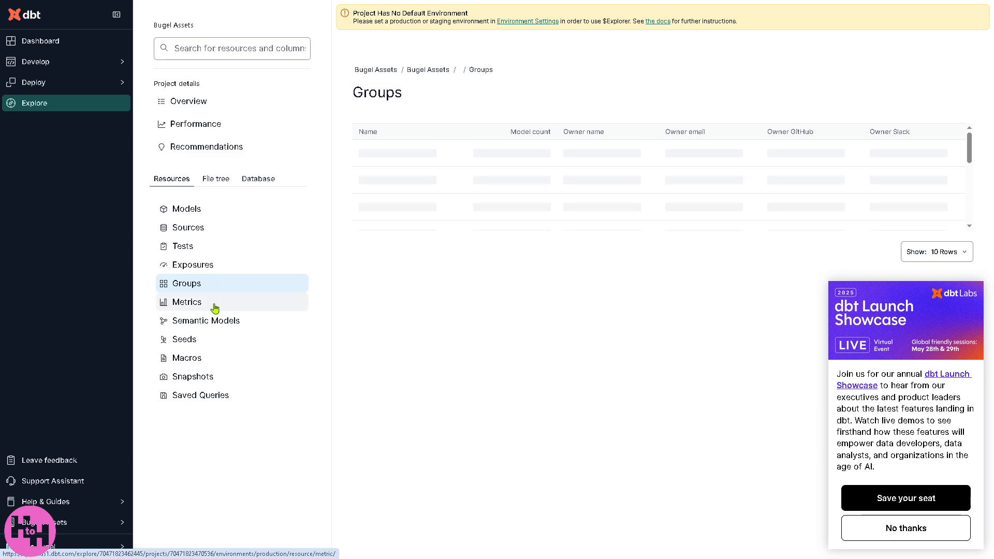
click(186, 302)
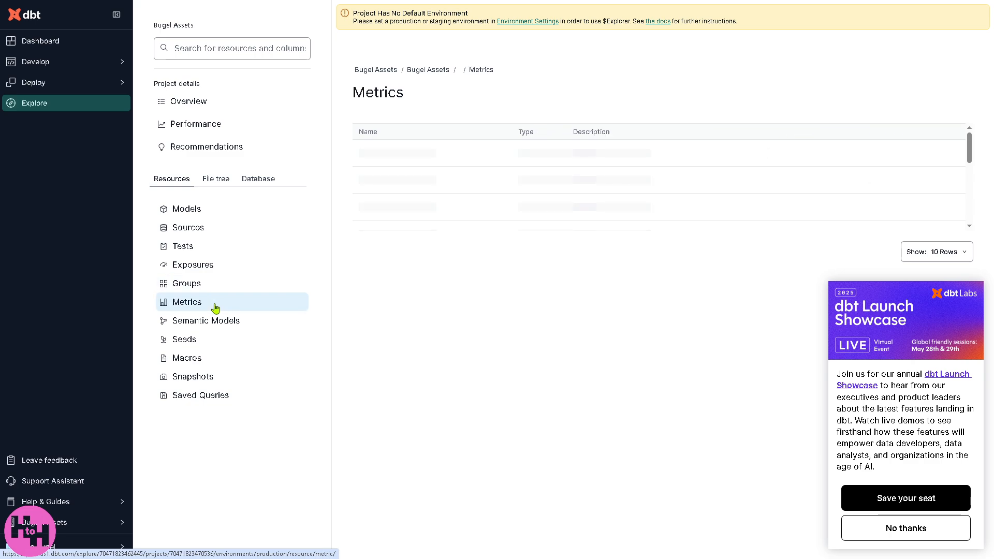
click(204, 321)
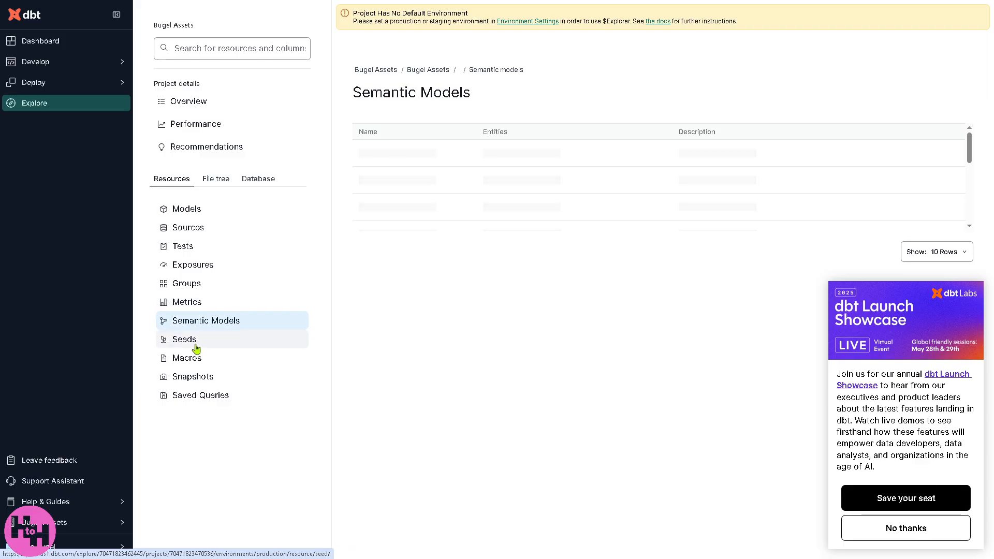
click(184, 338)
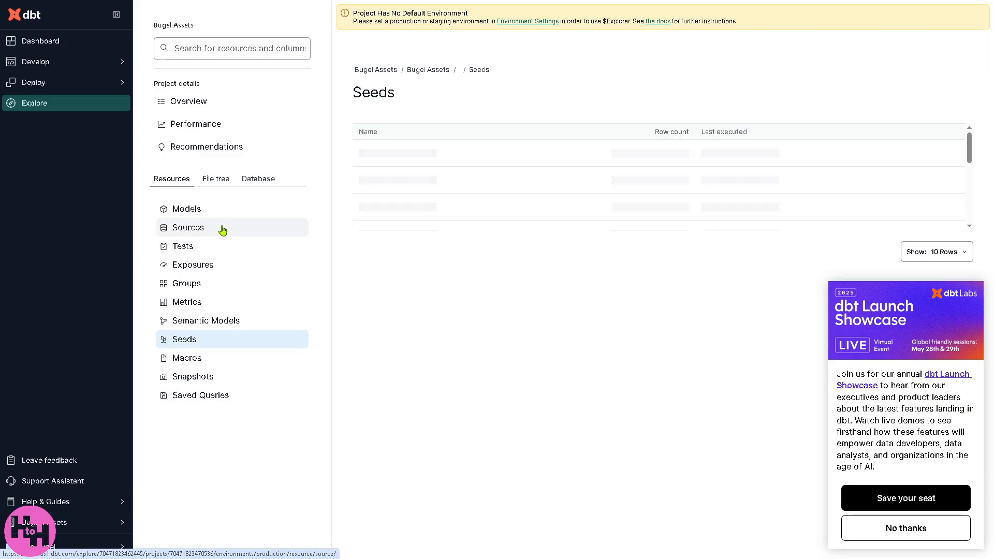
click(215, 178)
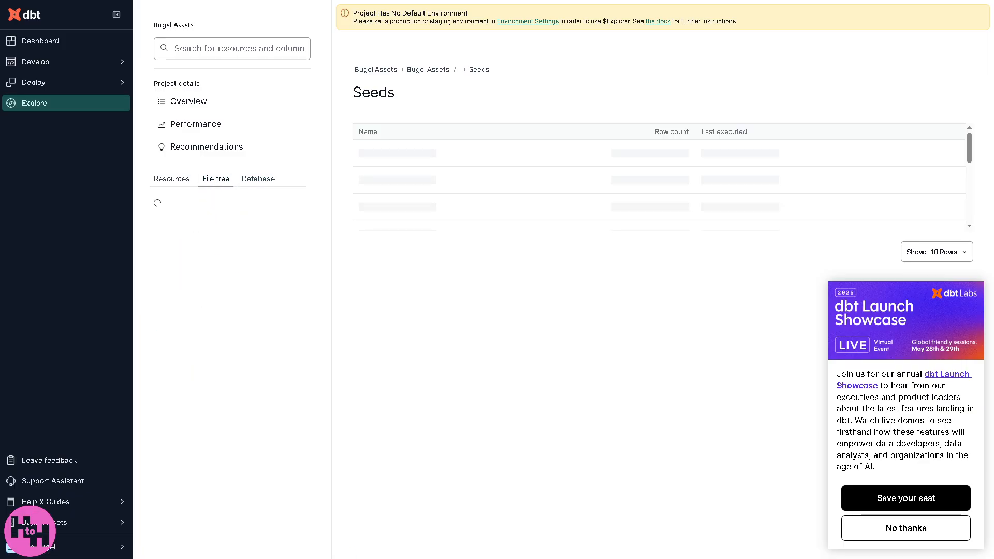
mouse_move(246, 187)
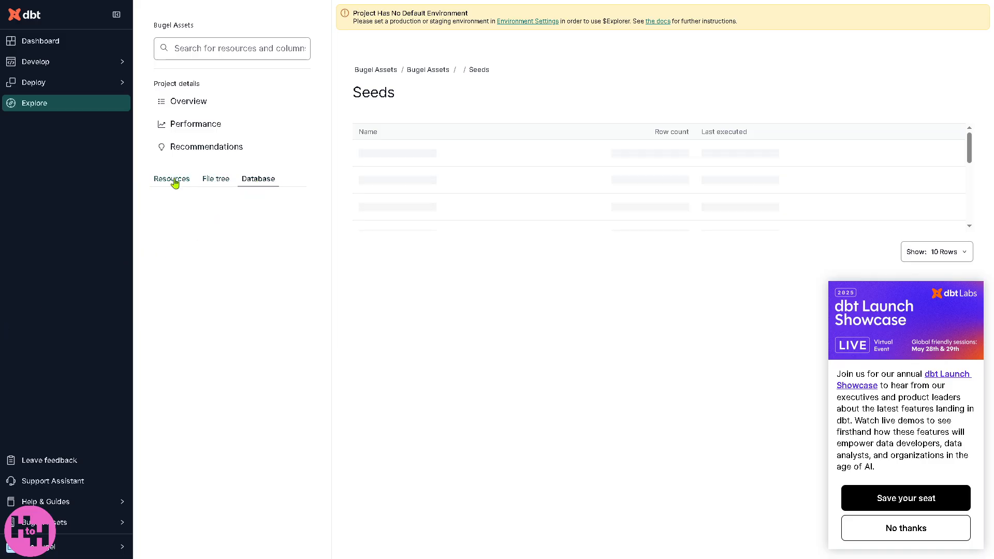
Return from the file tree and database views to the Explore resources list.
click(172, 179)
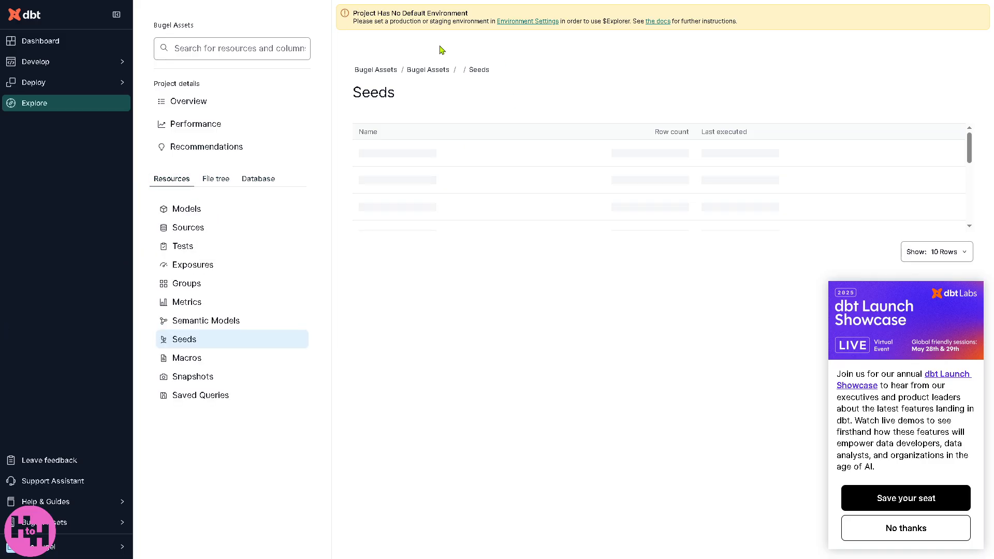
mouse_move(425, 37)
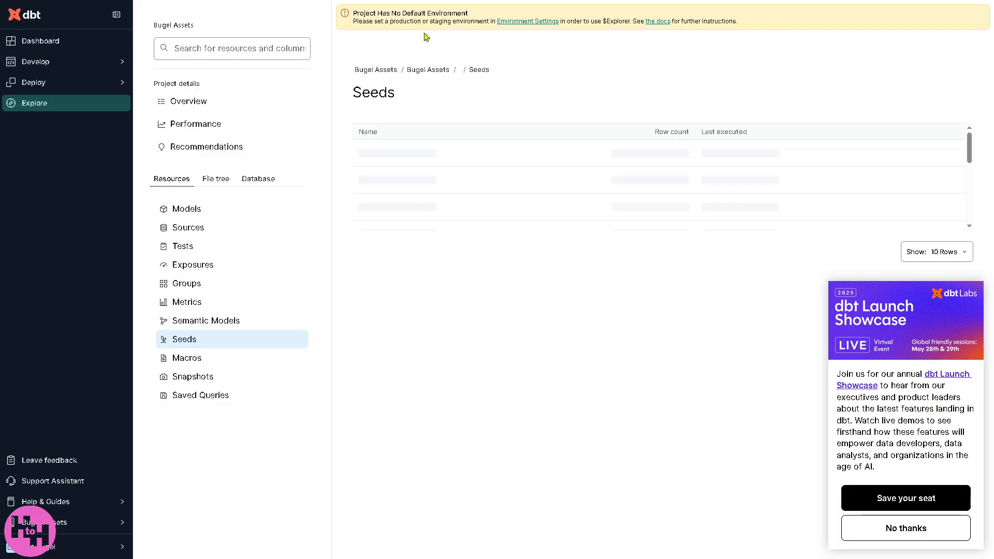
mouse_move(528, 26)
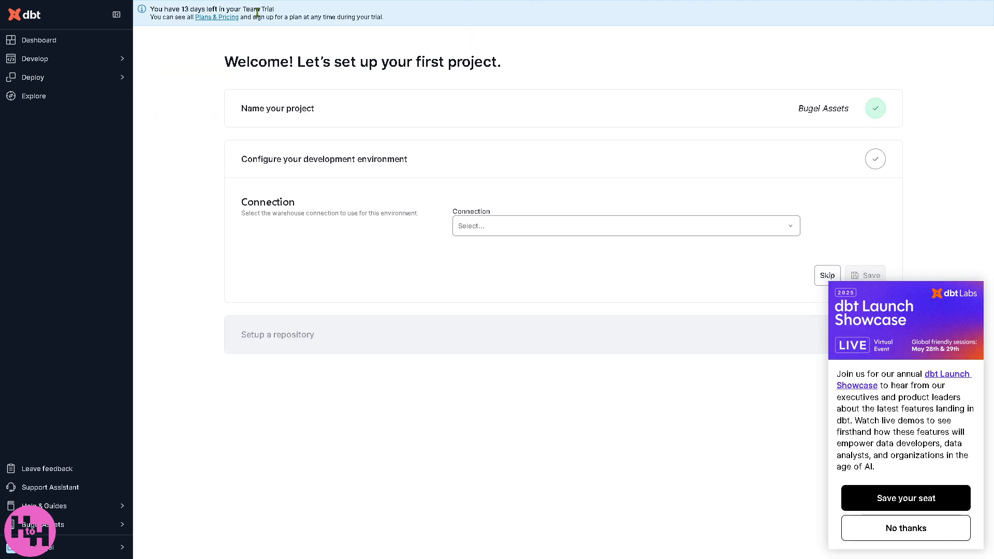
mouse_move(198, 45)
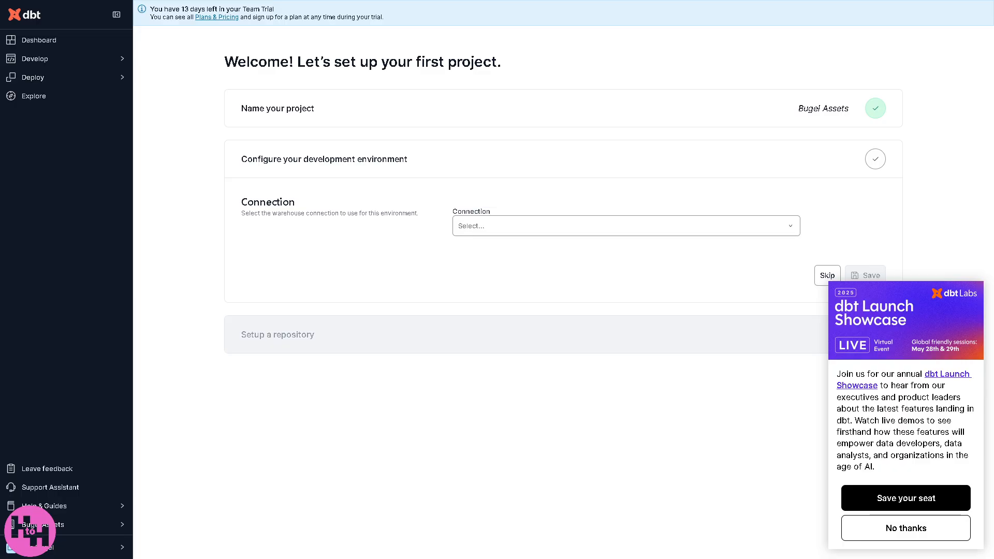
mouse_move(59, 172)
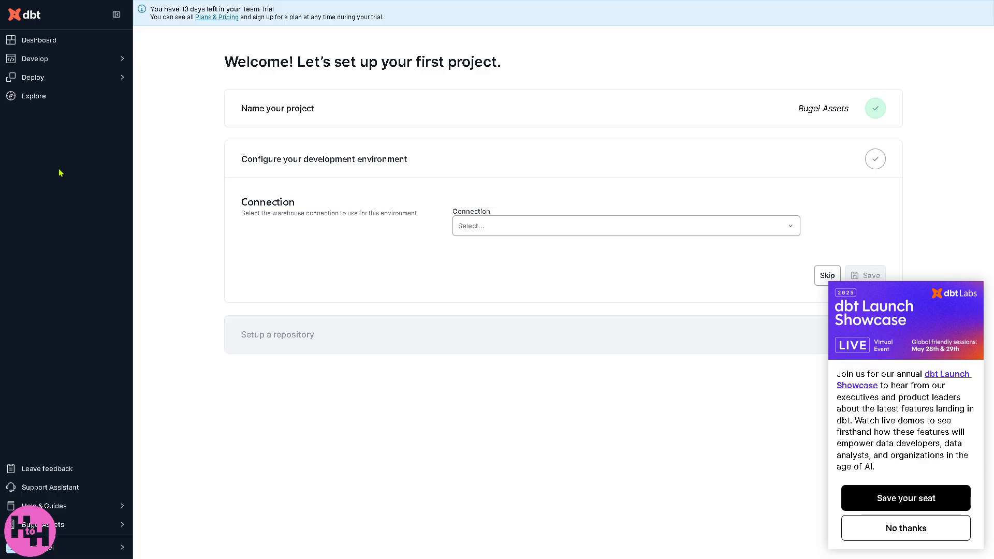
Follow the trial banner's Plans & Pricing link to the plan comparison page.
click(218, 17)
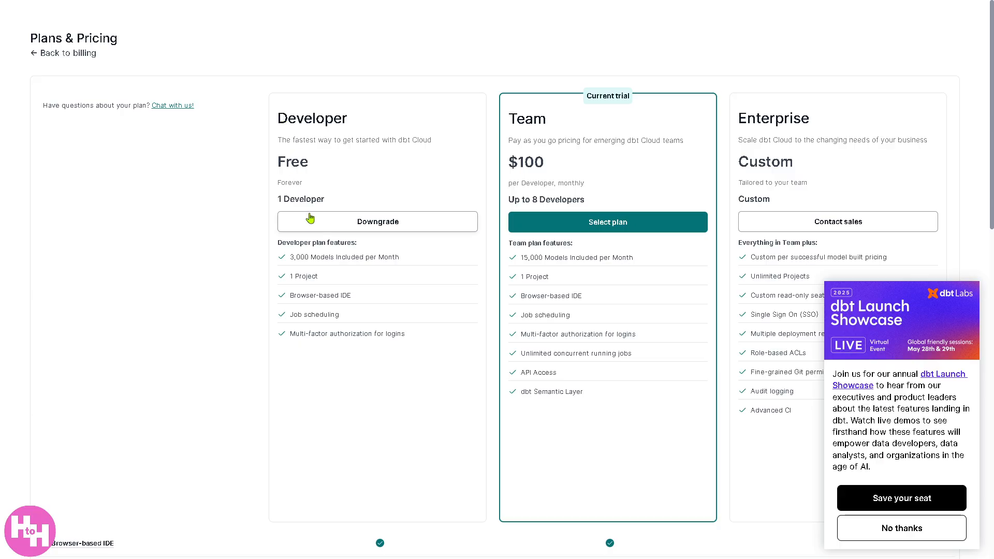
mouse_move(273, 231)
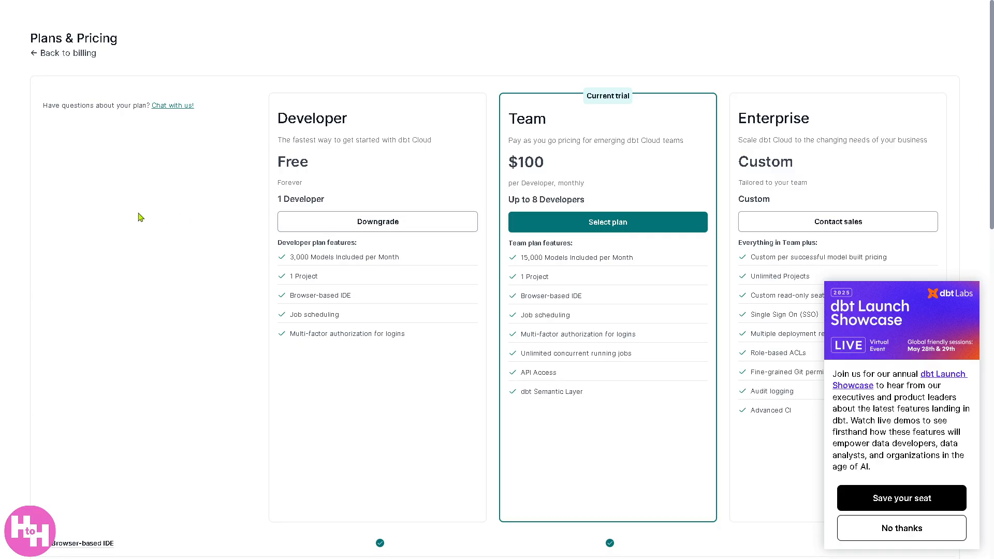
mouse_move(584, 139)
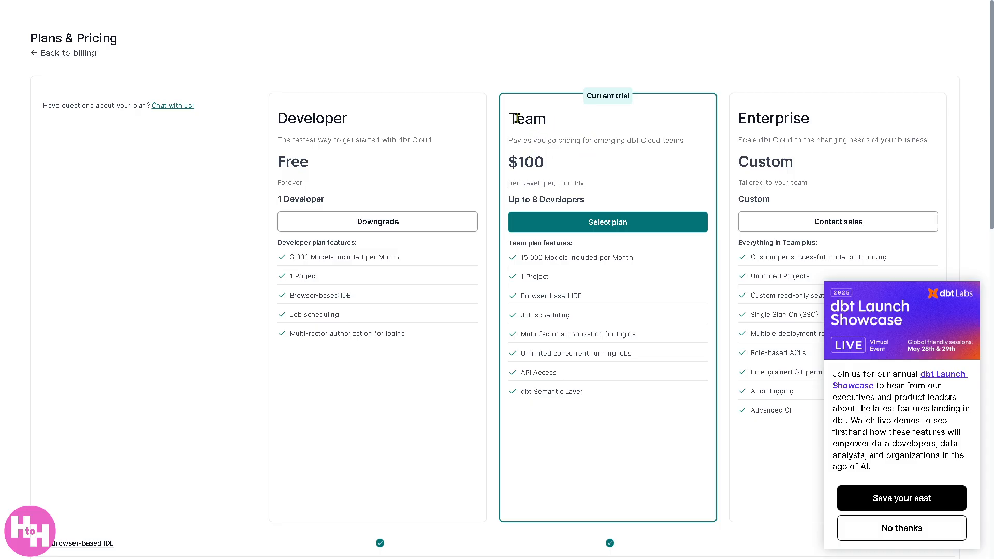
Highlight the Team plan name, then go back to Billing & Usage showing the Team Trial.
double_click(527, 118)
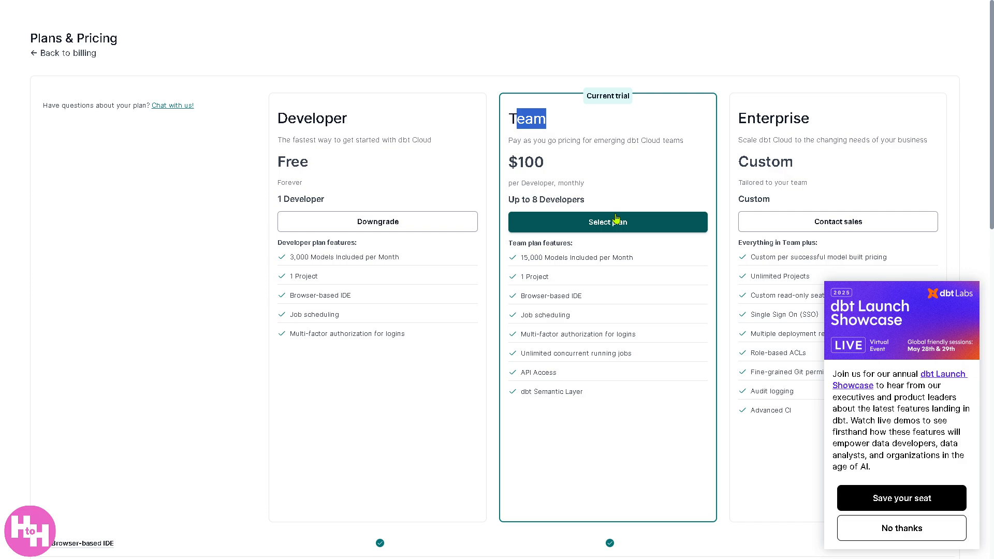
mouse_move(670, 156)
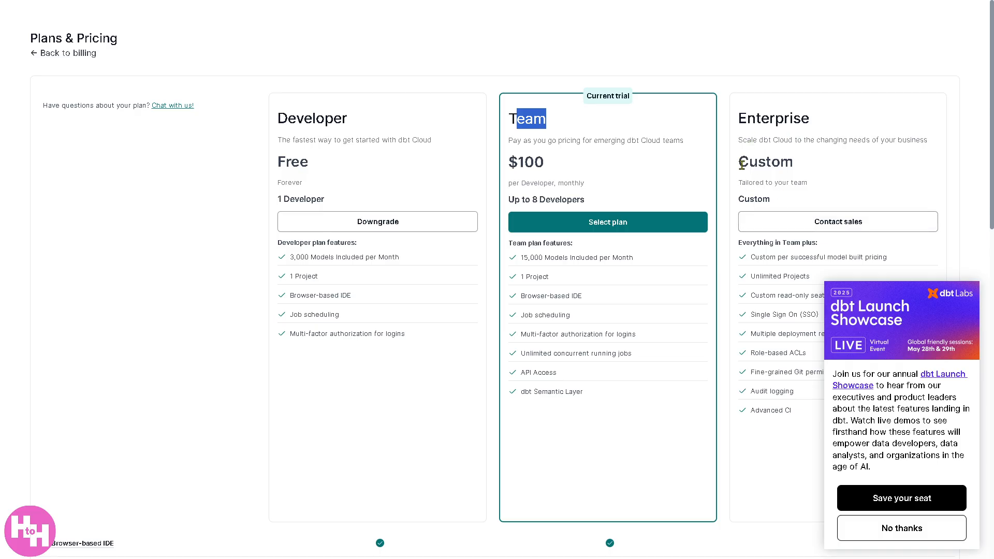
mouse_move(356, 292)
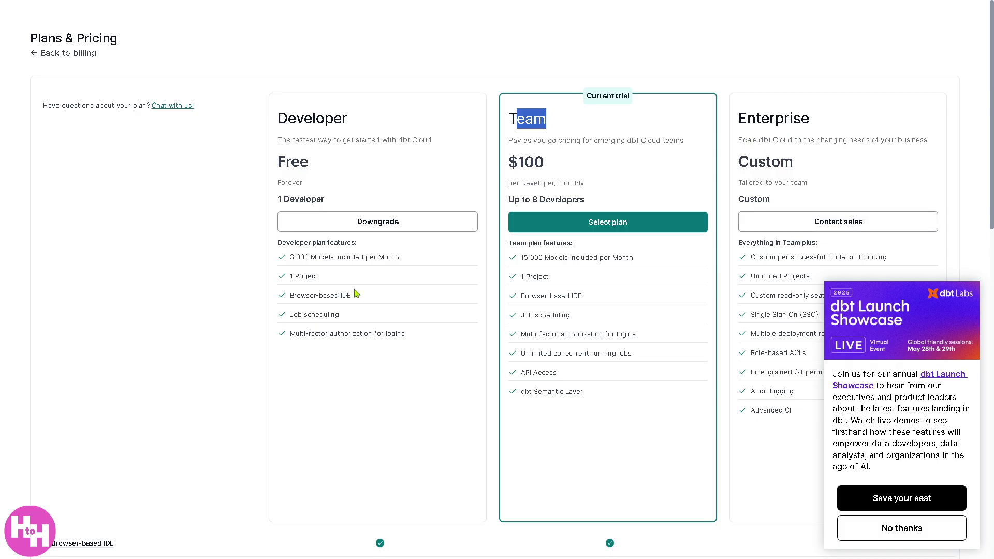
mouse_move(436, 248)
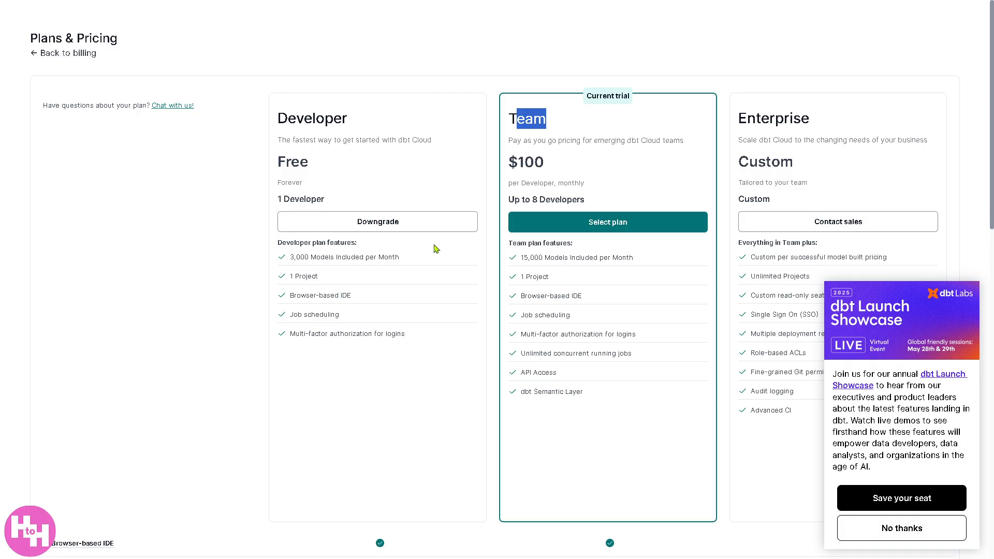
click(65, 54)
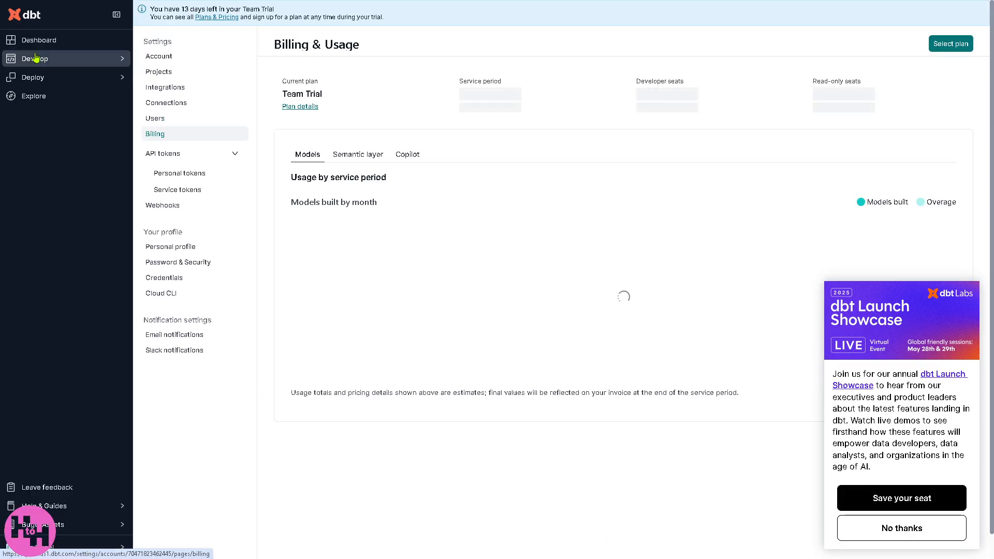